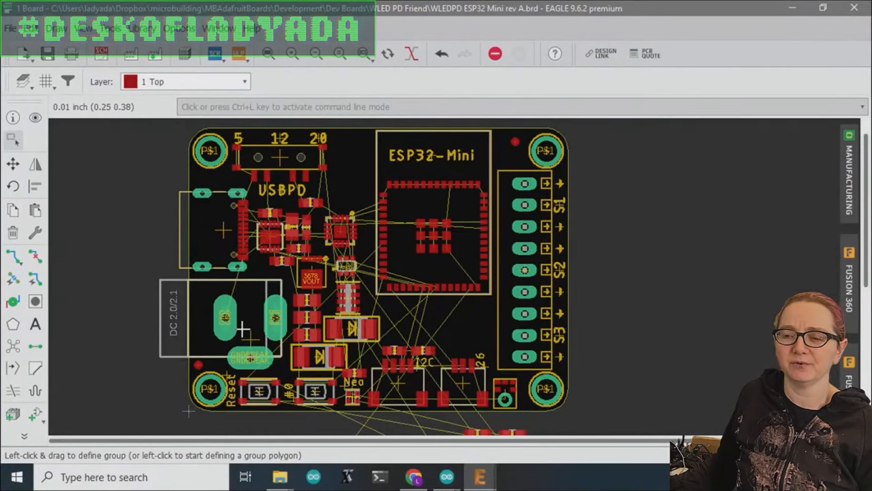
pyautogui.moveTo(248, 322)
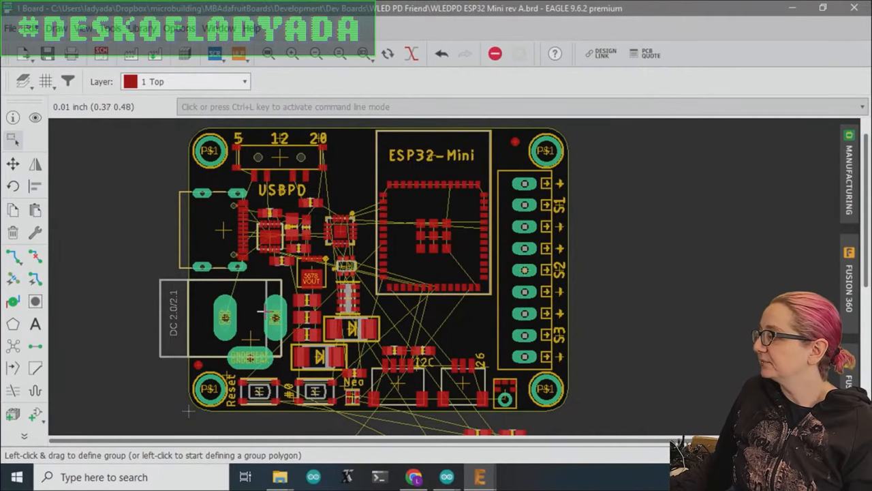
pyautogui.moveTo(522, 292)
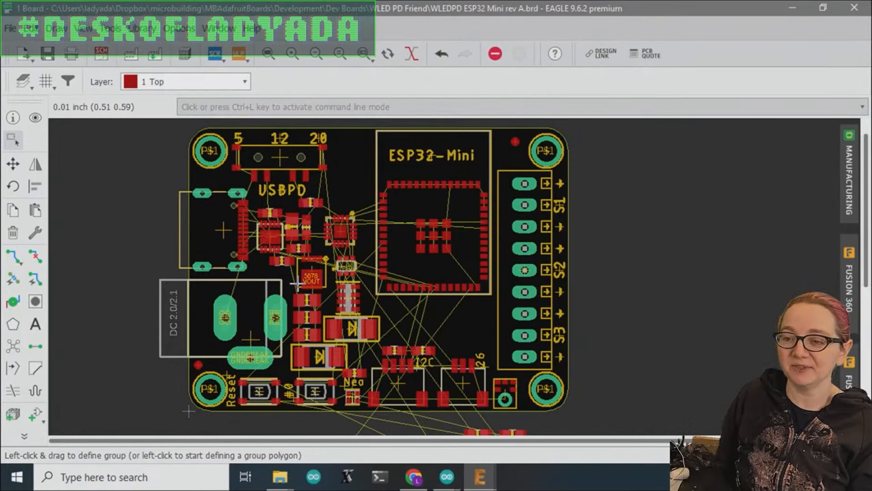
pyautogui.moveTo(204, 251)
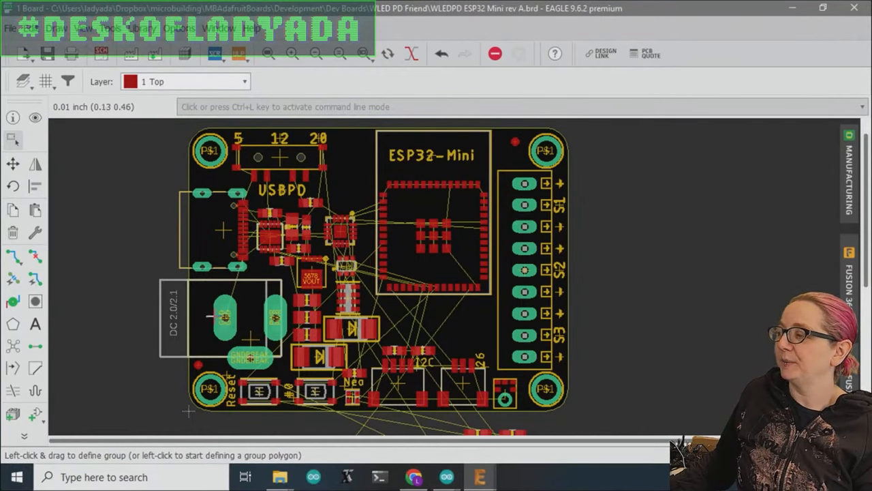
pyautogui.moveTo(254, 263)
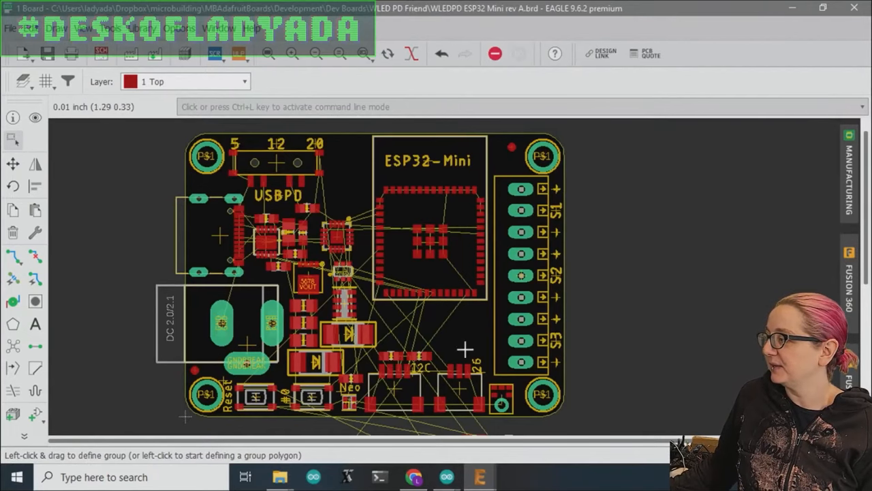
pyautogui.moveTo(106, 55)
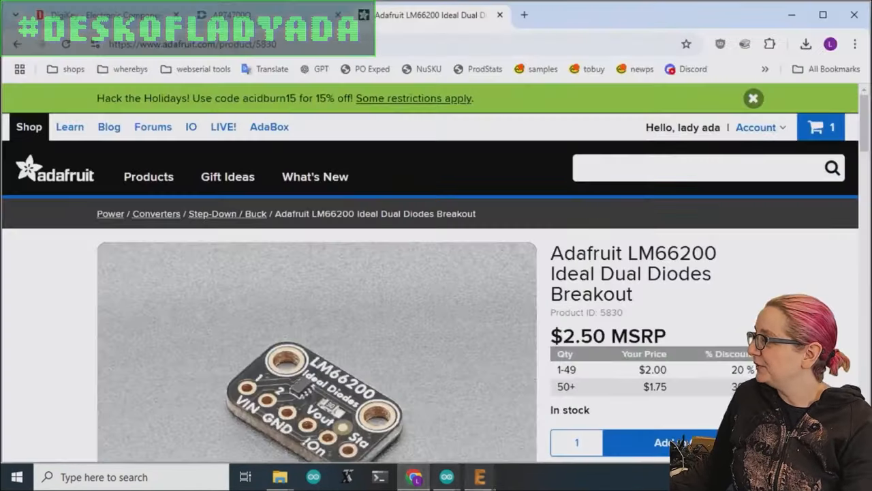
# Glance at the AP74700Q datasheet, then view the LM66200 header-pin photo and scroll to its description.
pyautogui.click(234, 14)
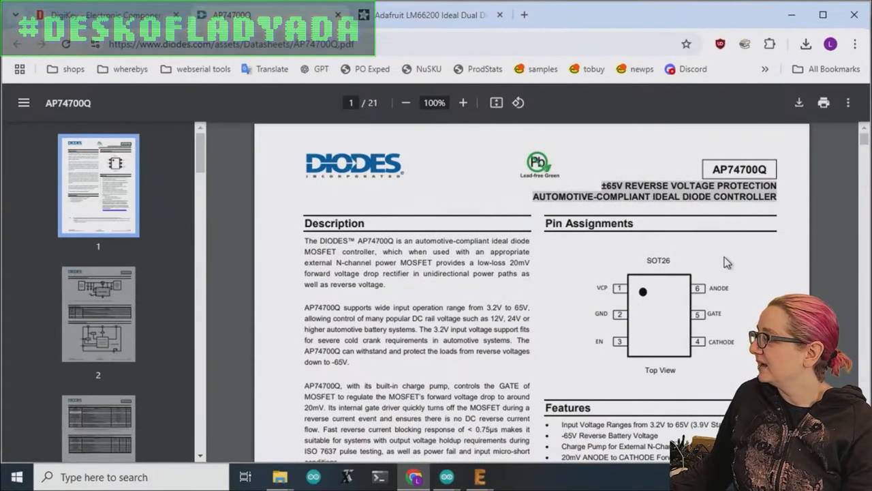
pyautogui.click(429, 14)
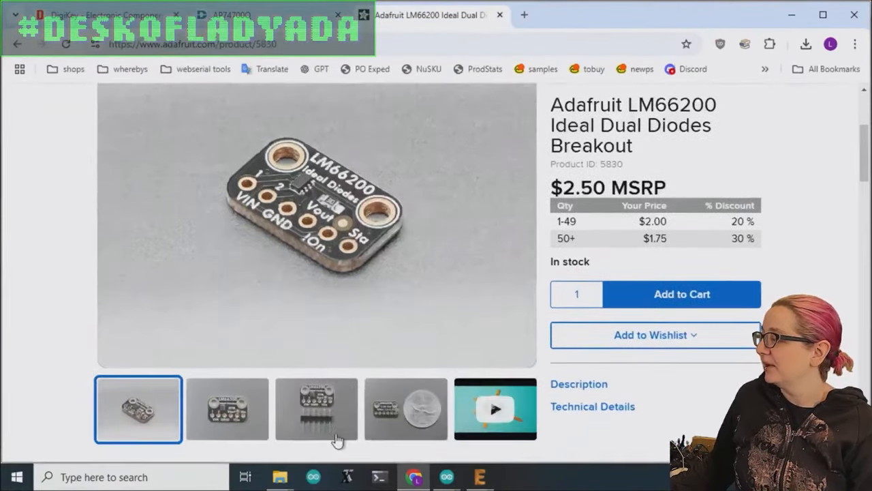
pyautogui.click(316, 410)
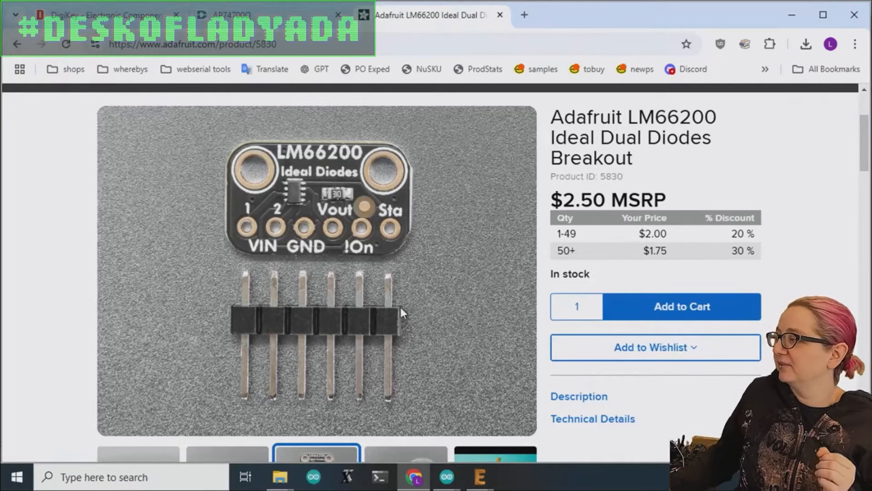
pyautogui.scroll(-3)
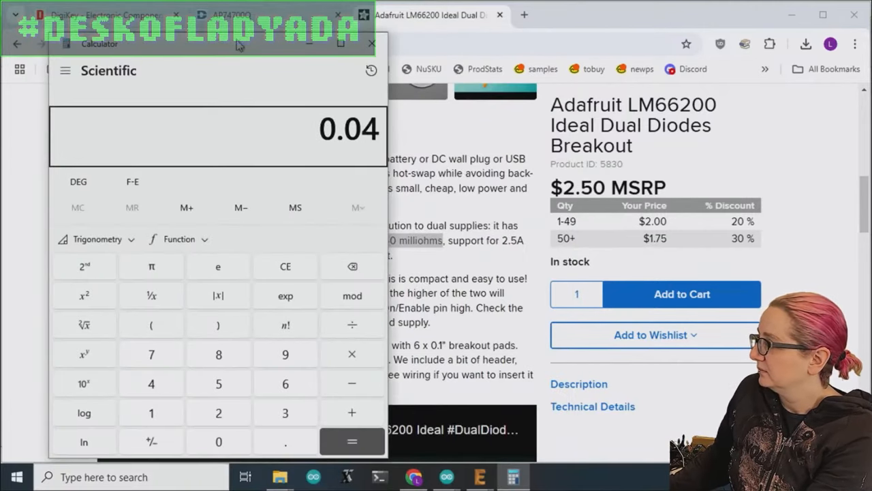
# Move the calculator beside the description showing 0.04 × 2.5 = 0.1, then close it.
pyautogui.moveTo(218, 44); pyautogui.dragTo(654, 57)
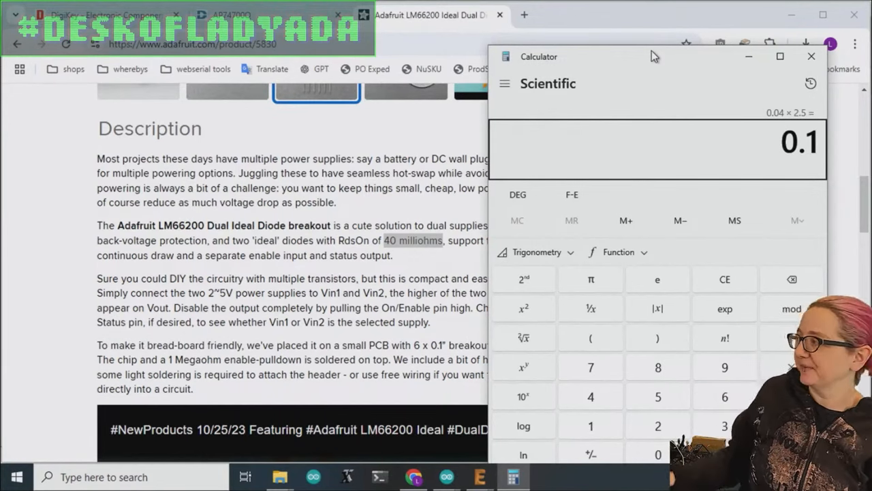
pyautogui.click(809, 57)
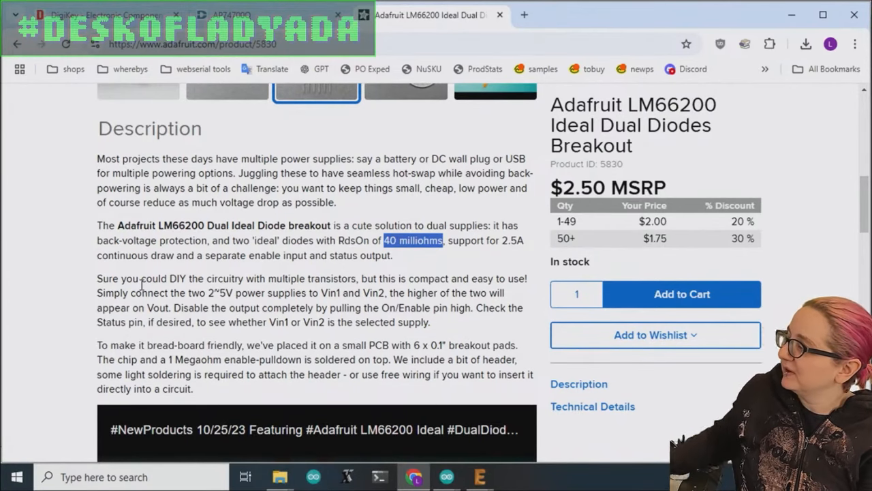
# Show the LM66200 board photographed beside a quarter, returning to the product page after a look at EAGLE.
pyautogui.scroll(-3)
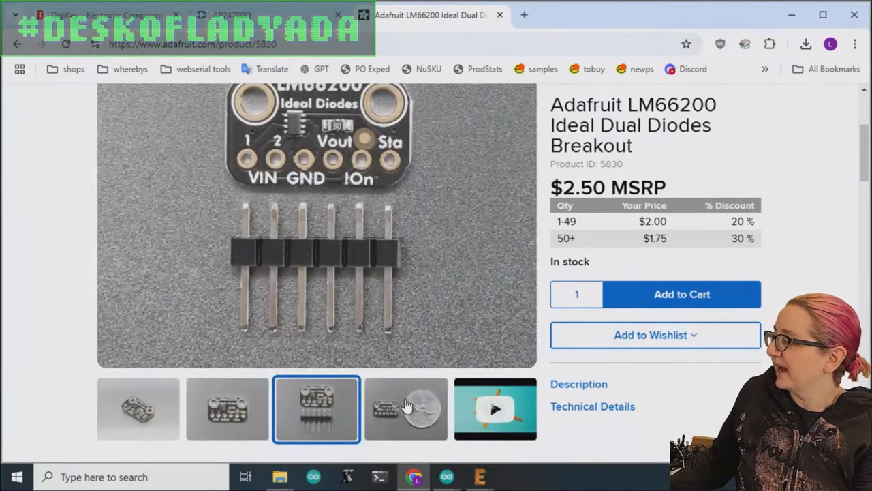
pyautogui.click(404, 408)
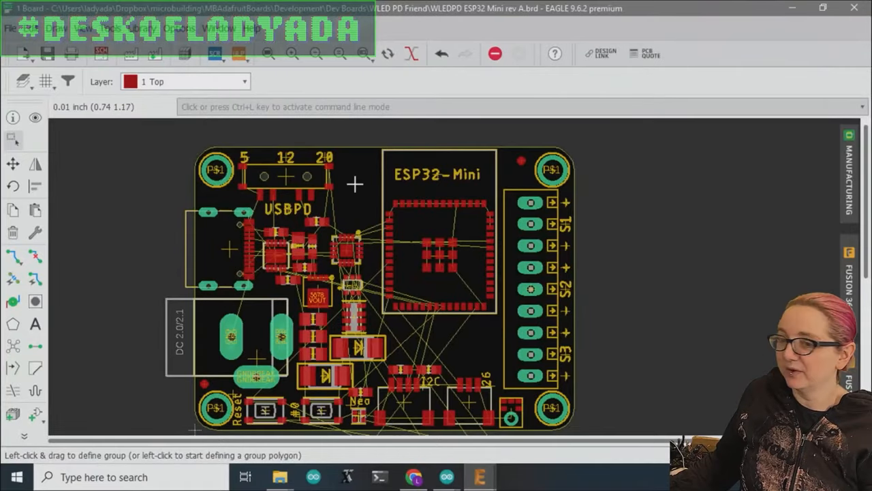
pyautogui.moveTo(234, 362)
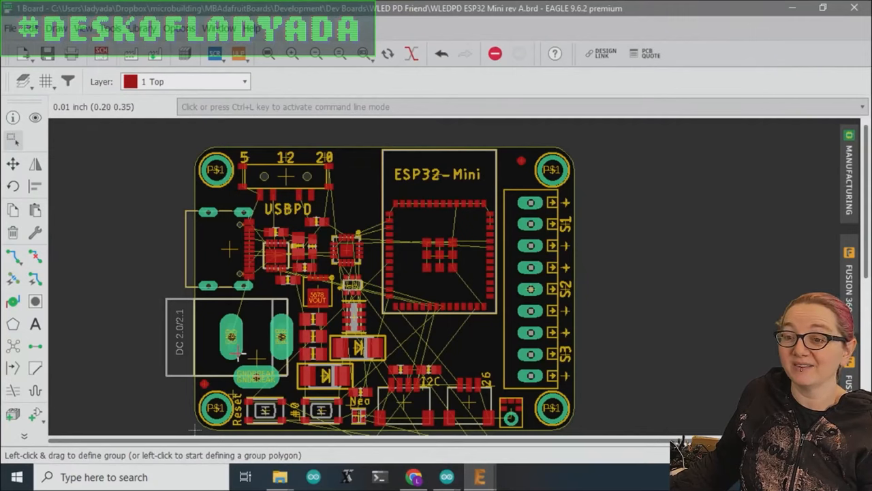
pyautogui.click(414, 477)
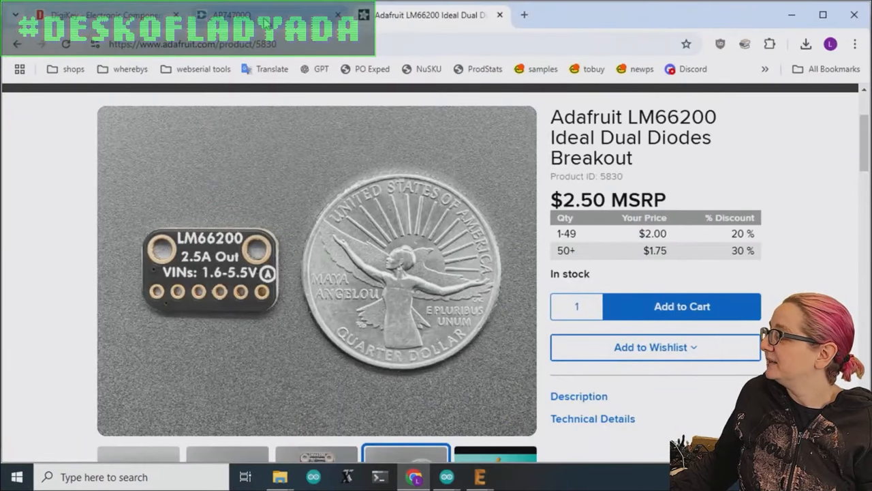
# Read the AP74700Q datasheet's page-1 features and page-2 pin descriptions and block diagram.
pyautogui.click(245, 14)
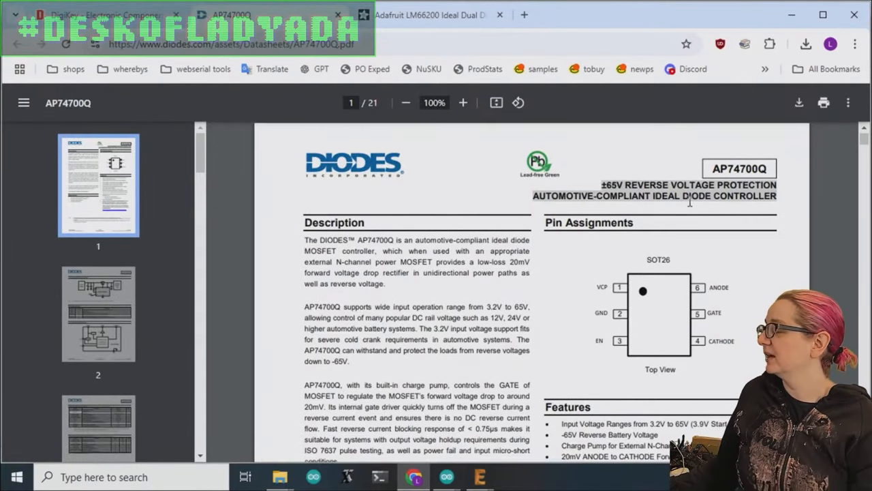
pyautogui.scroll(-3)
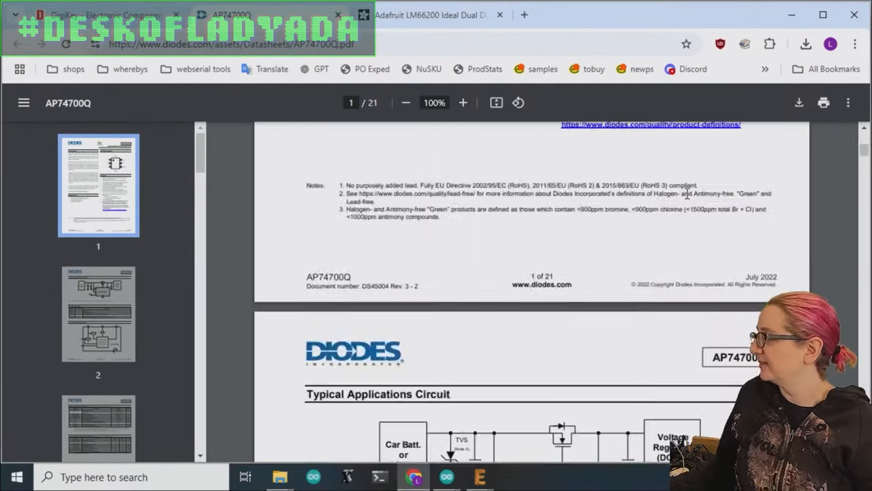
pyautogui.scroll(-3)
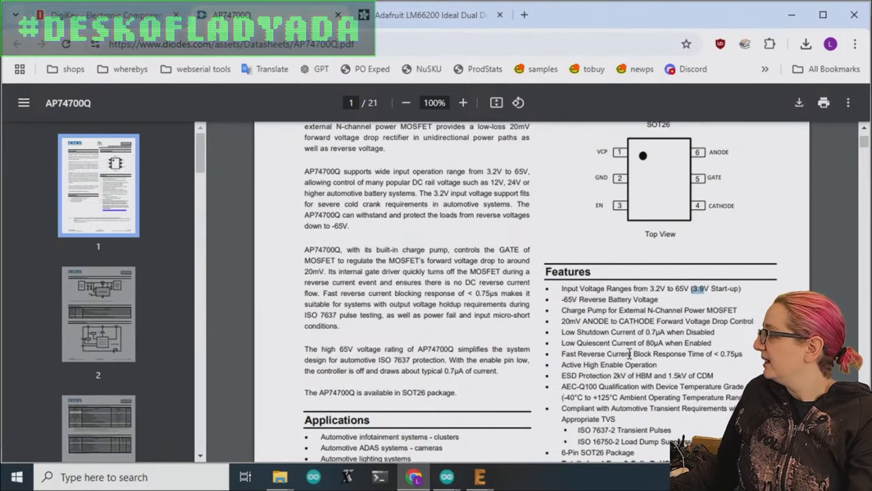
pyautogui.scroll(-3)
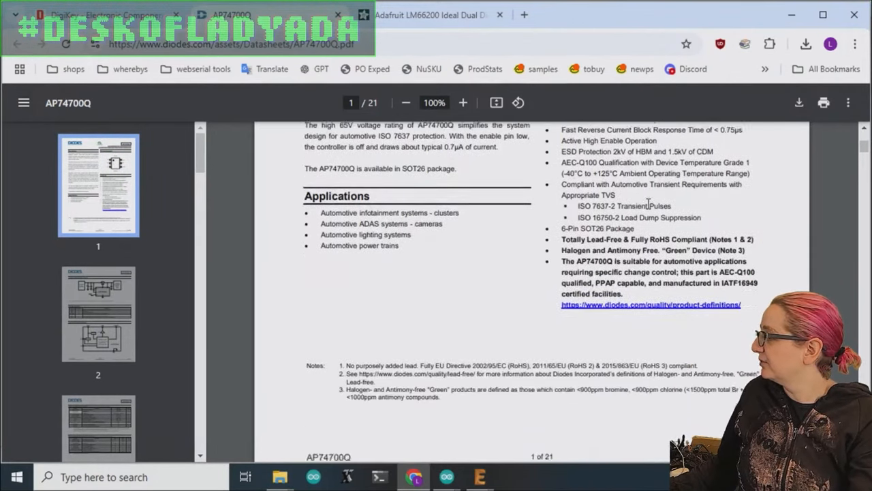
pyautogui.scroll(-3)
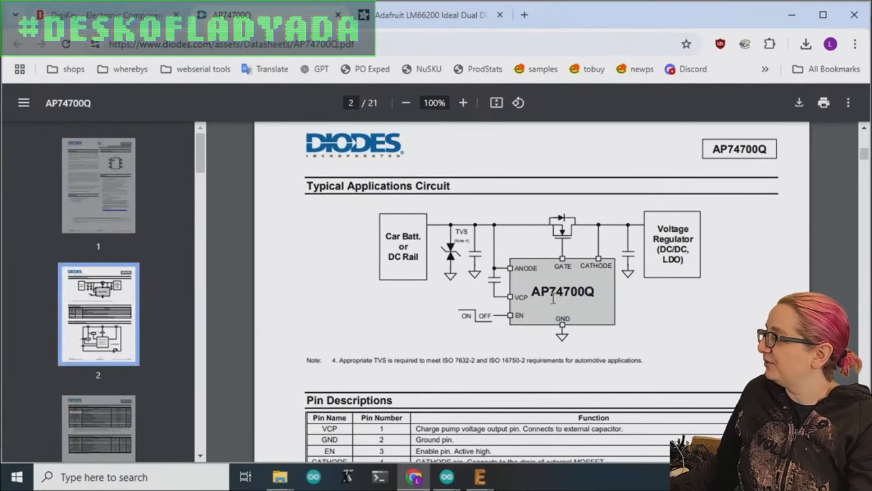
pyautogui.scroll(-3)
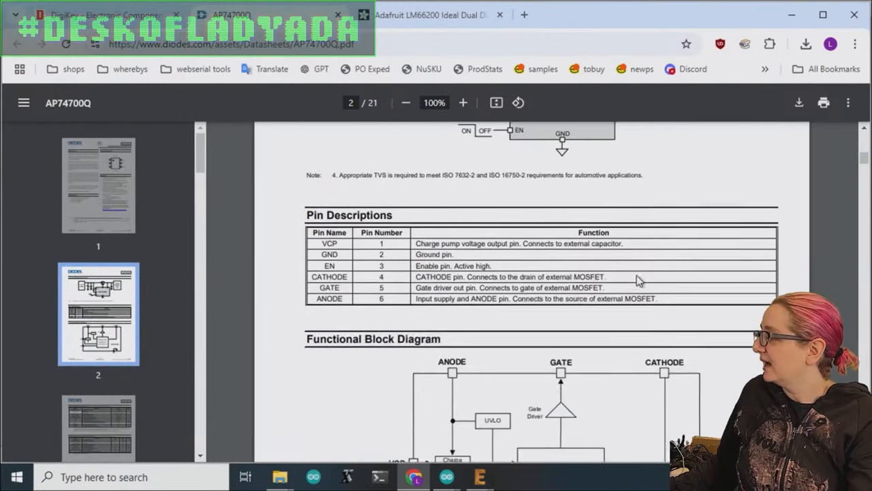
pyautogui.scroll(-3)
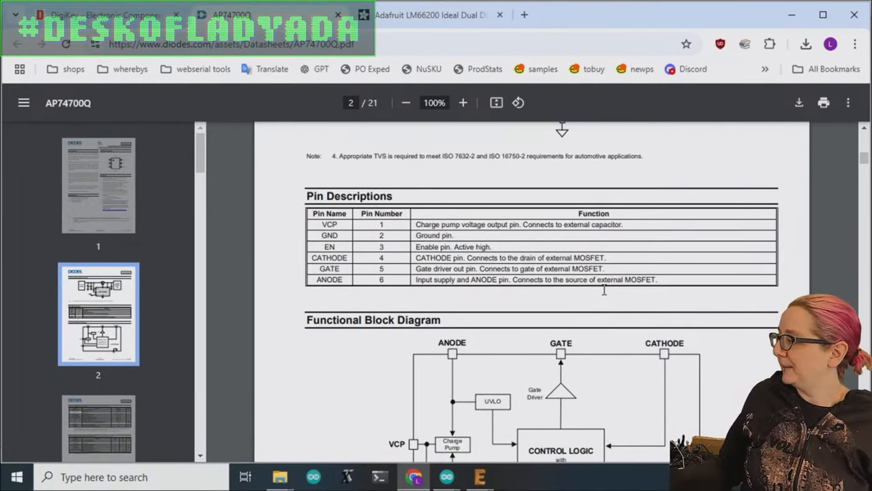
pyautogui.scroll(-3)
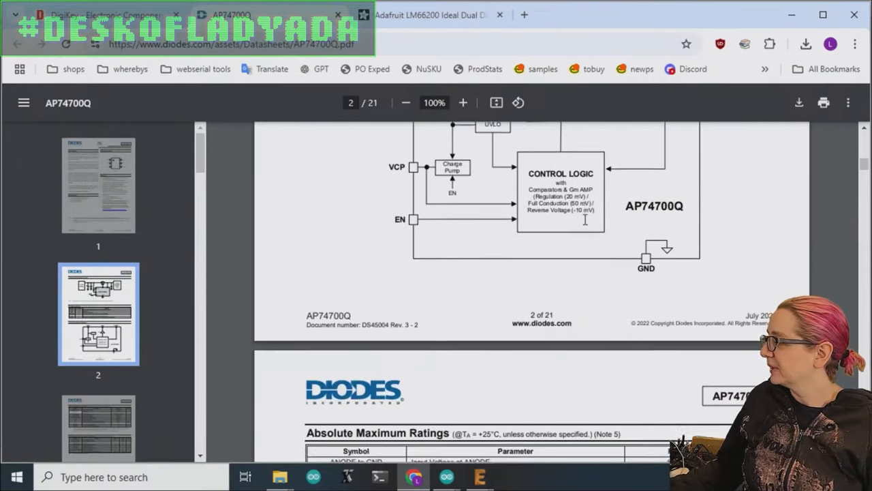
pyautogui.scroll(-3)
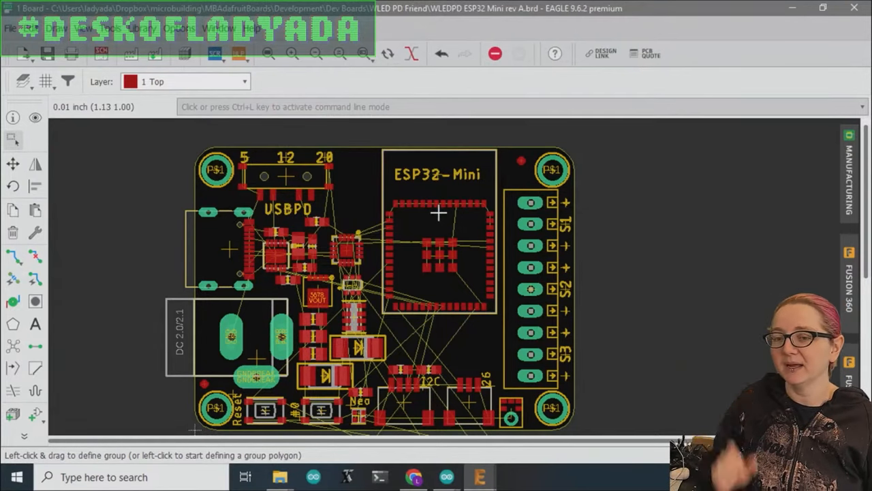
pyautogui.moveTo(321, 207)
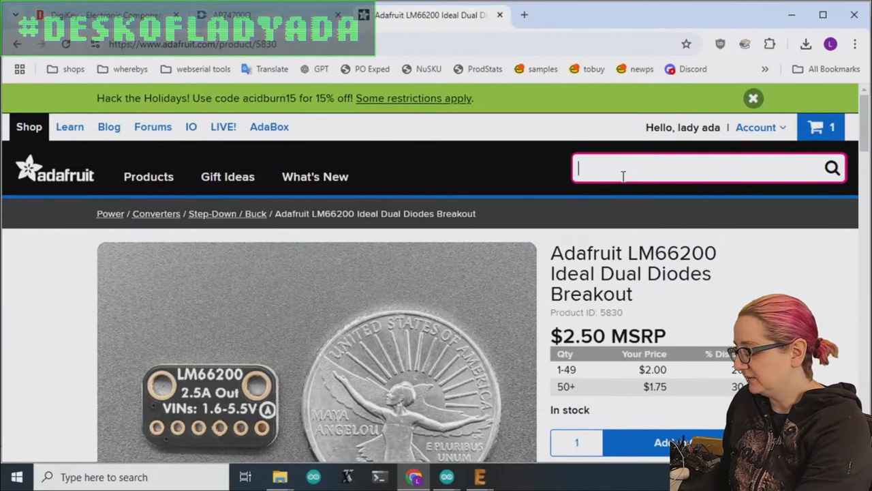
# Search 'bus bar', check the board layout in EAGLE, and return to the DigiKey home page.
pyautogui.write('bus bar')
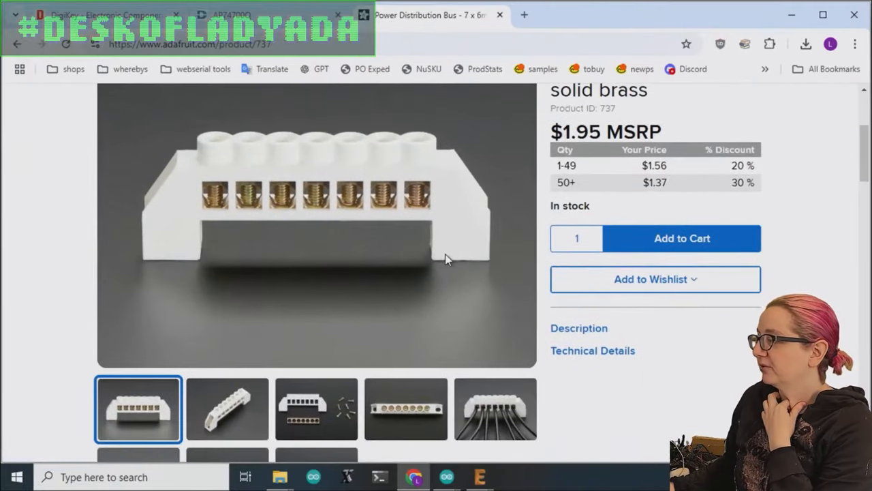
pyautogui.moveTo(319, 191)
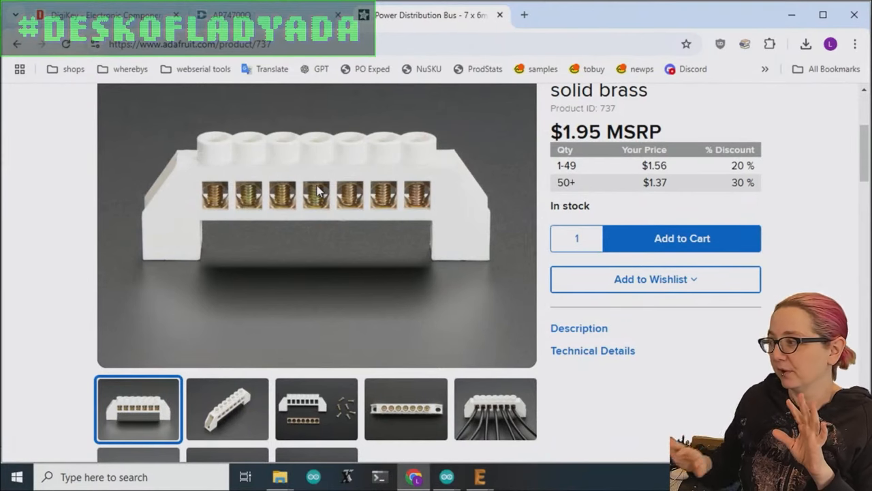
pyautogui.scroll(-3)
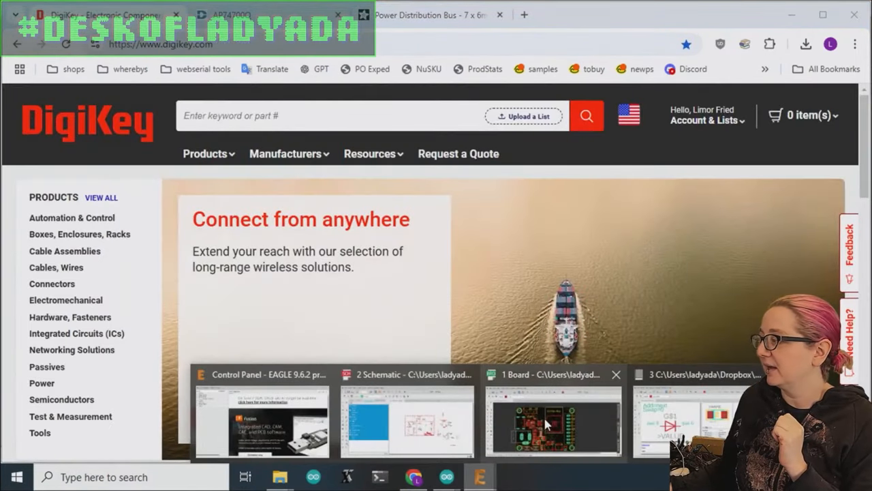
pyautogui.click(542, 422)
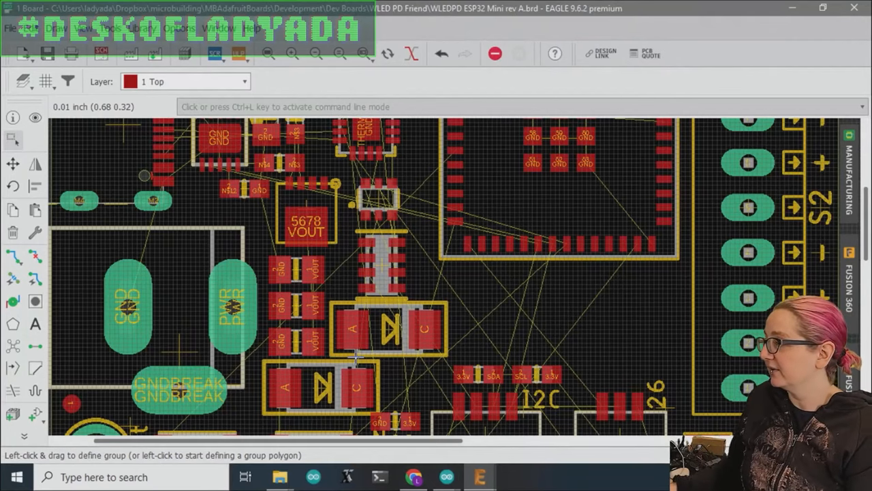
pyautogui.click(412, 474)
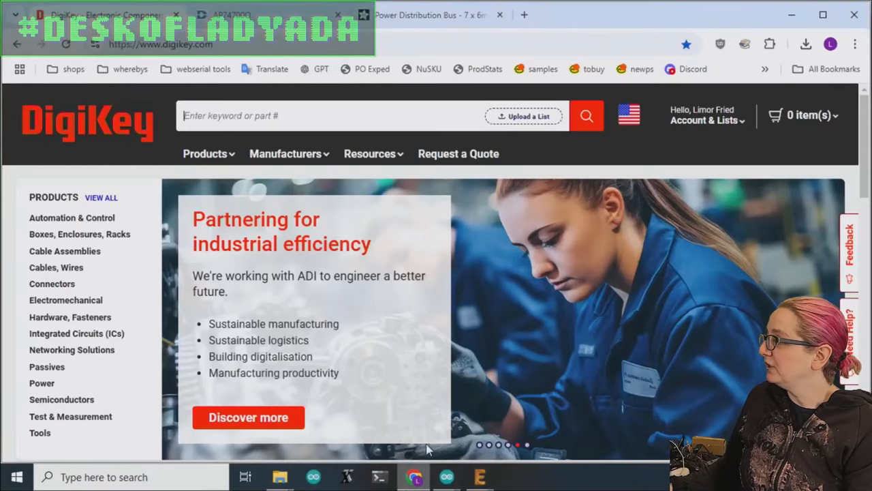
# Search the Adafruit store for 'feather' and open the Feather RP2350 with HSTX Port page.
pyautogui.click(443, 14)
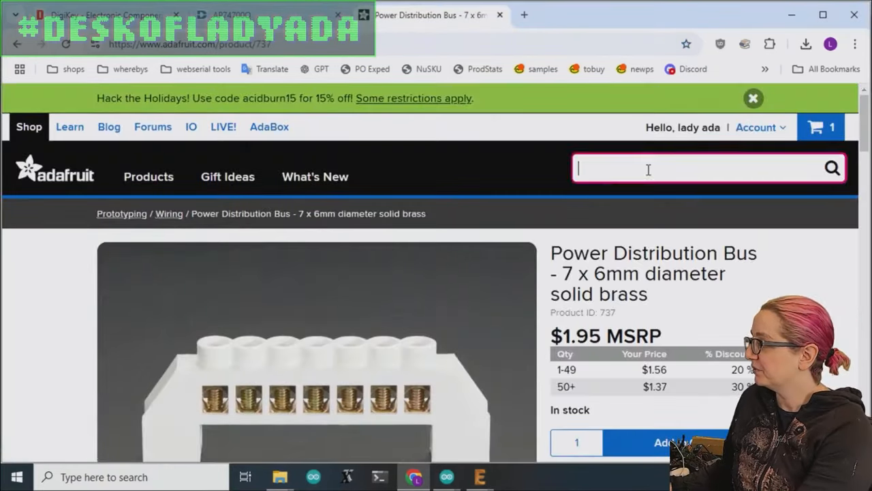
pyautogui.write('feather')
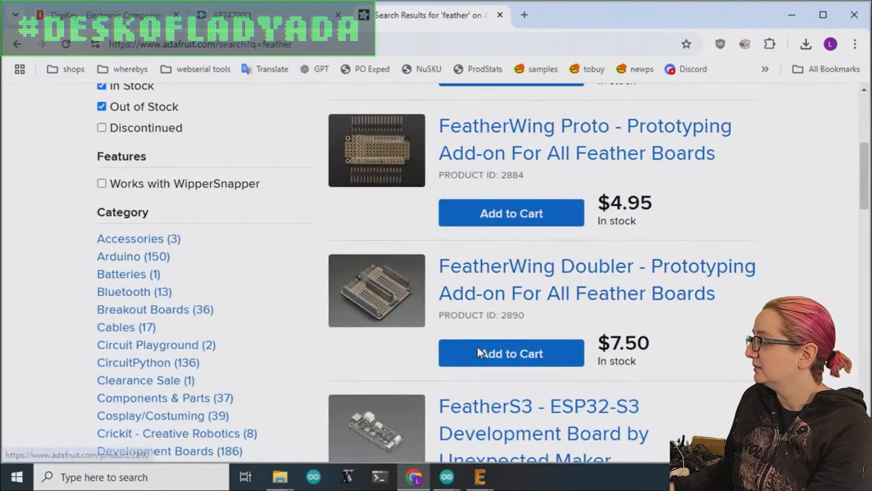
pyautogui.click(537, 406)
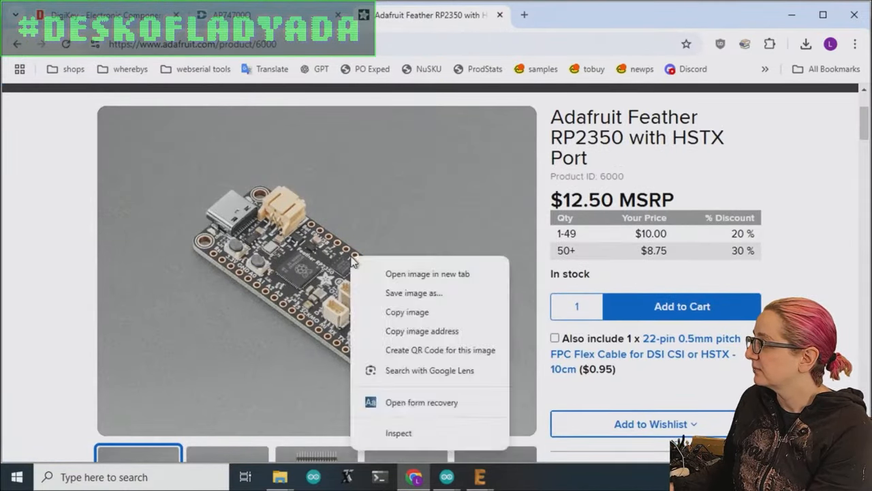
# Open the Feather RP2350 board photo full-size in its own tab.
pyautogui.scroll(-3)
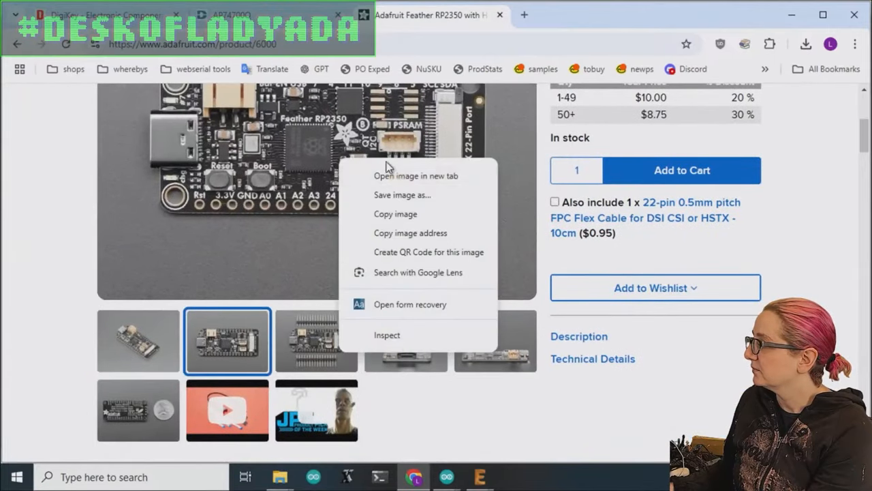
pyautogui.click(410, 174)
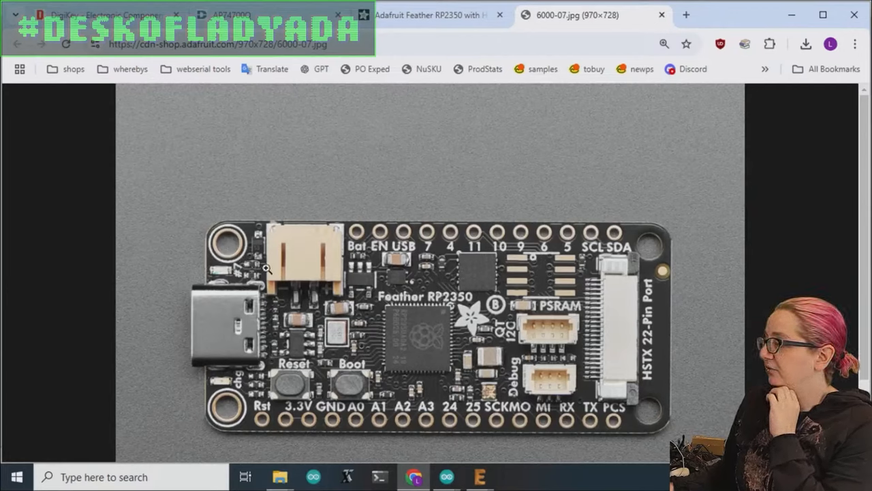
pyautogui.moveTo(286, 200)
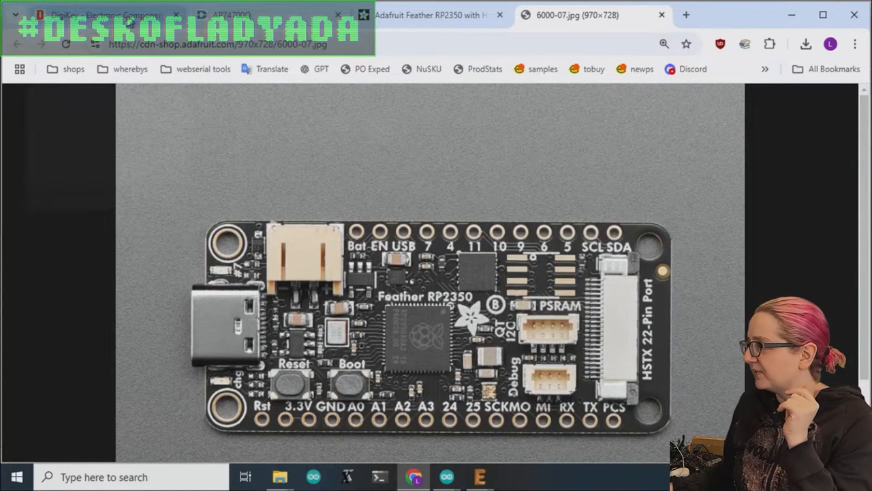
# Search DigiKey for 'diode' and open the Single Diodes category.
pyautogui.click(96, 14)
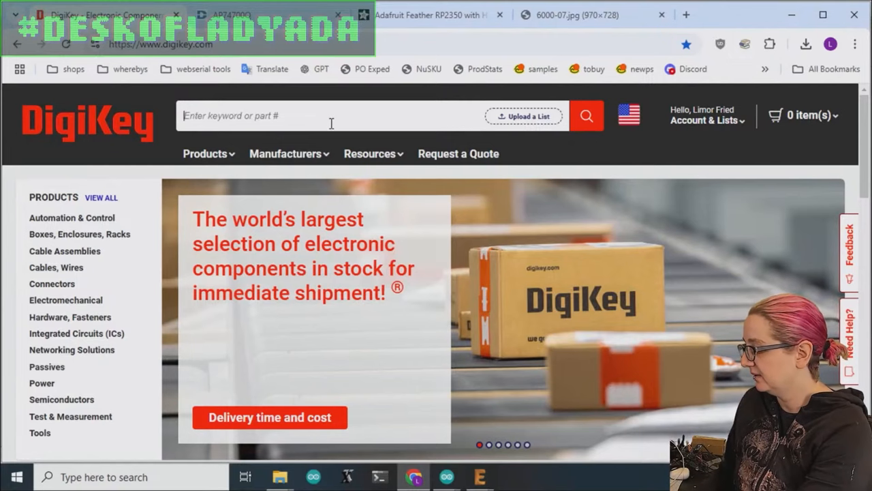
pyautogui.write('diode')
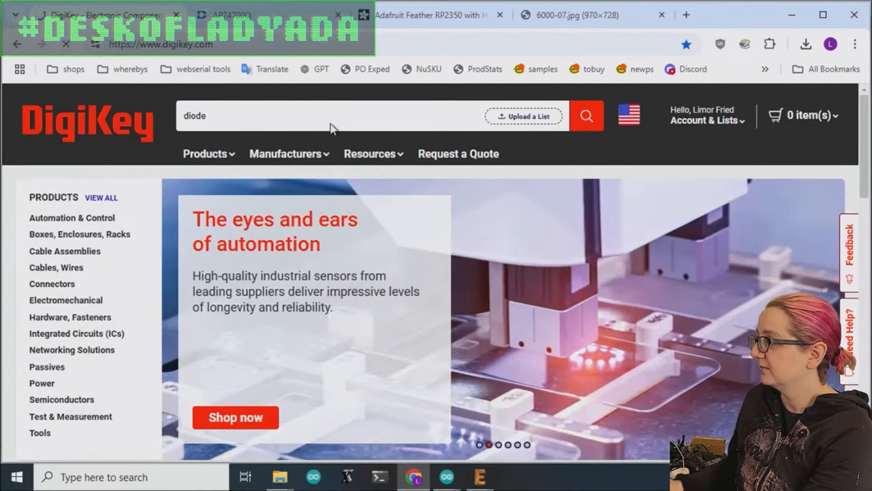
pyautogui.click(586, 114)
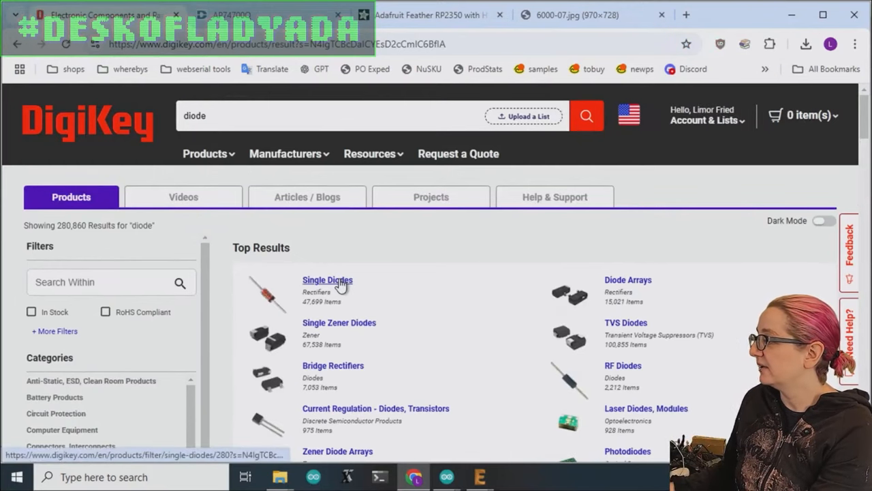
pyautogui.click(327, 281)
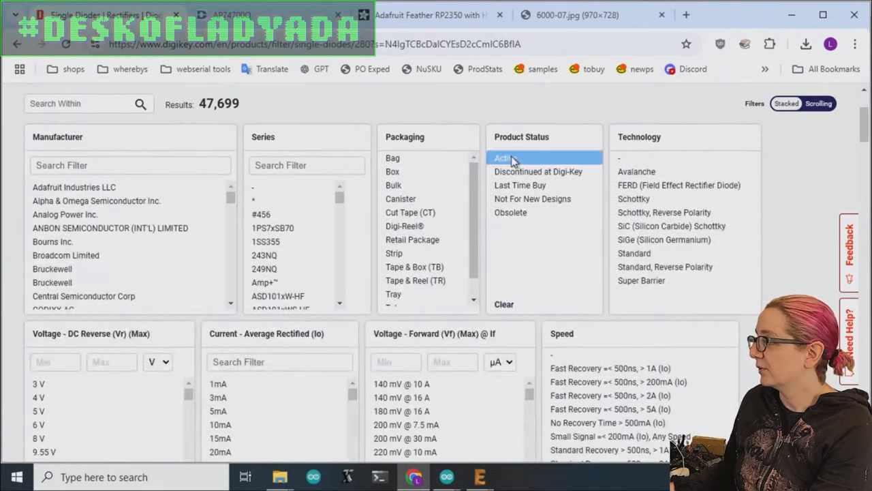
# Apply the Active product status filter and the reverse voltage range filter.
pyautogui.scroll(-3)
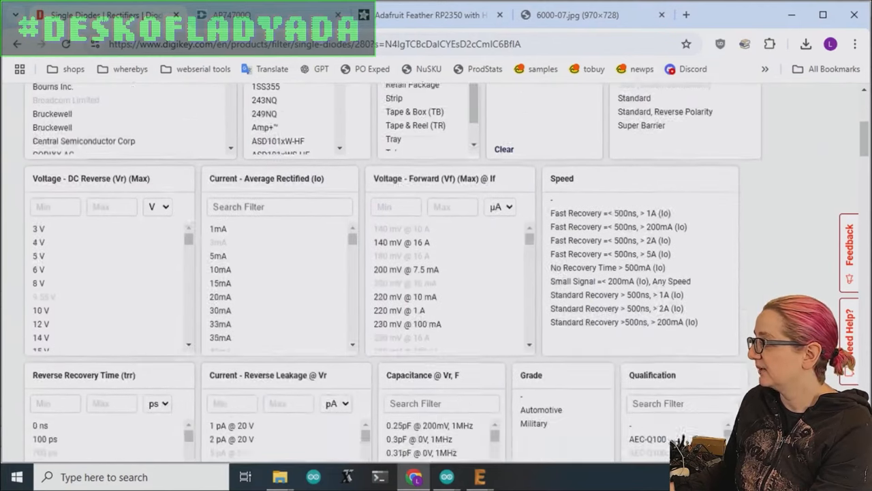
pyautogui.scroll(-3)
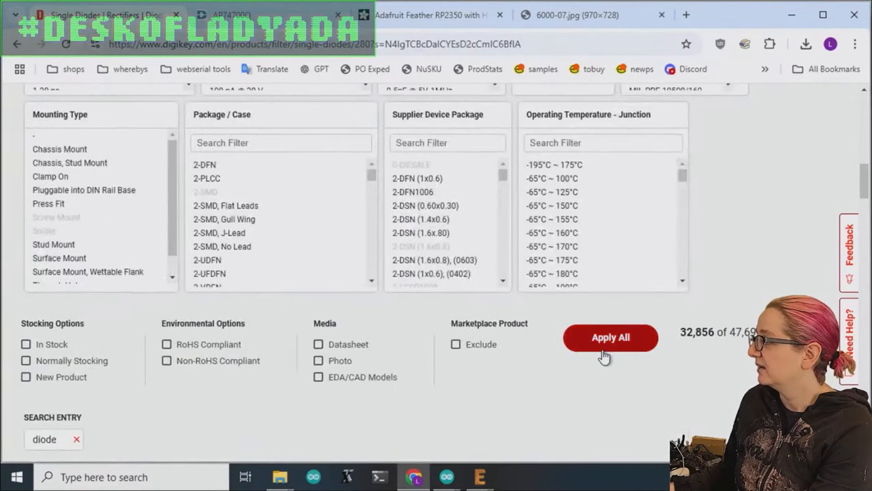
pyautogui.click(610, 338)
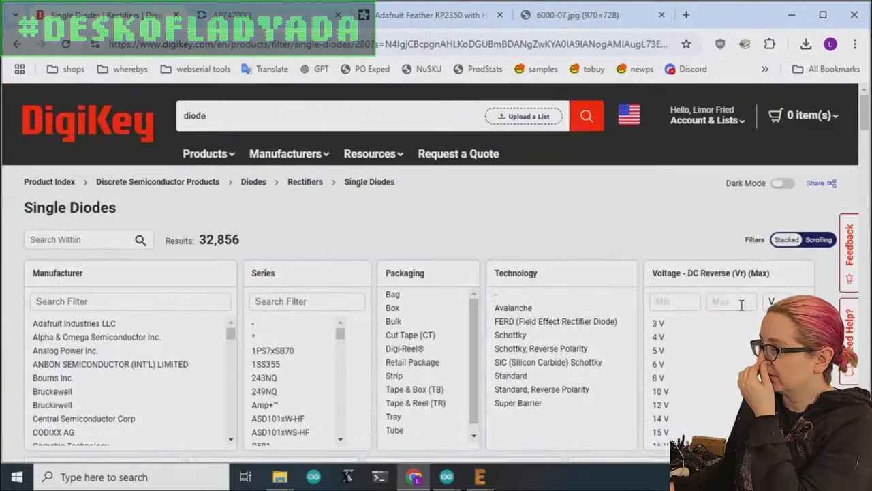
pyautogui.scroll(-3)
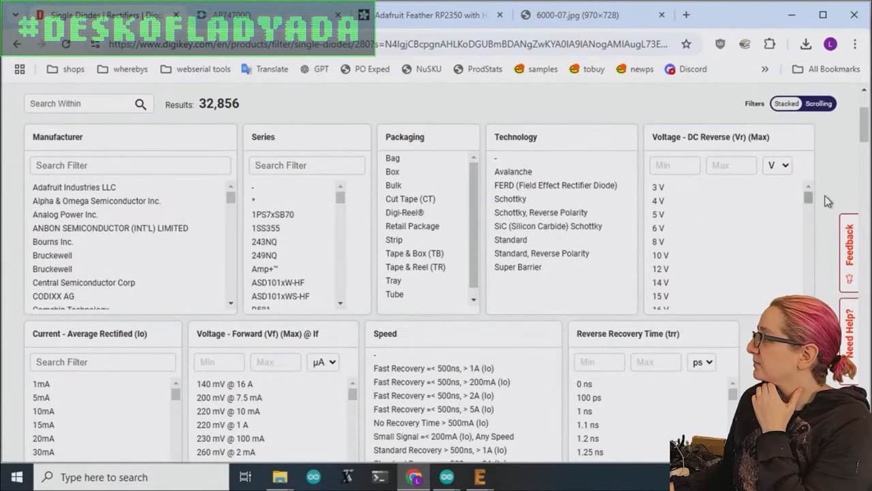
pyautogui.scroll(-3)
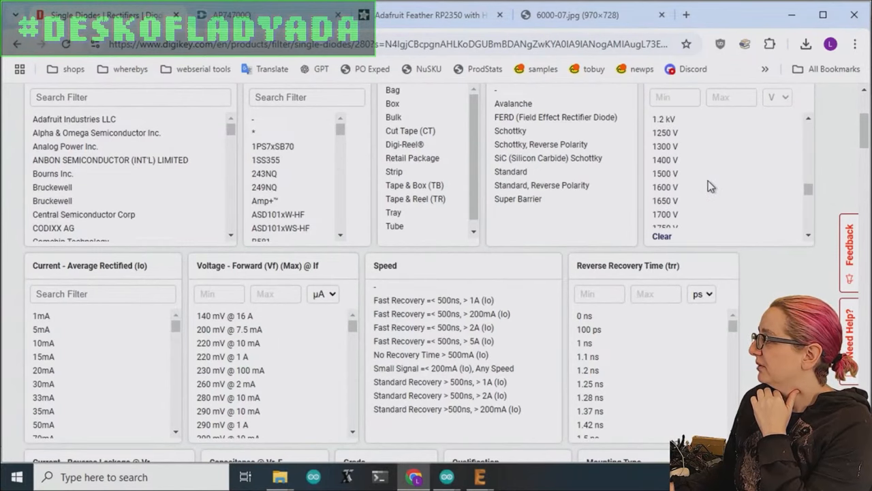
pyautogui.scroll(-3)
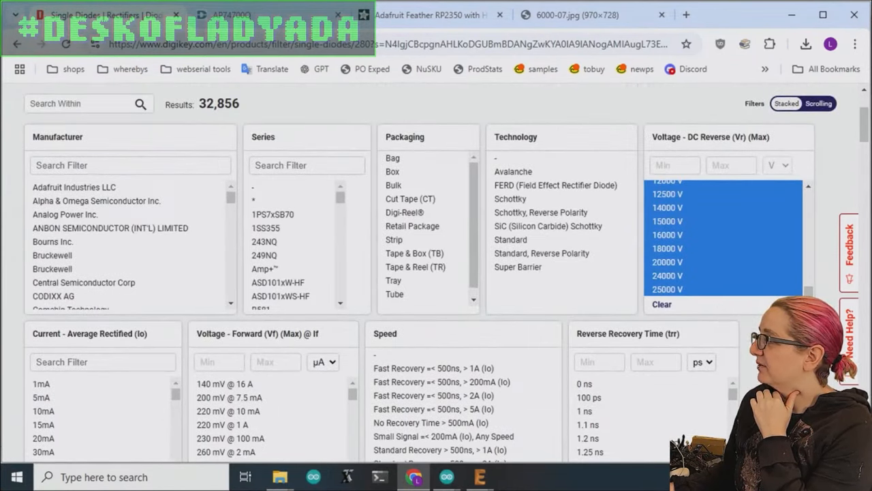
pyautogui.scroll(-3)
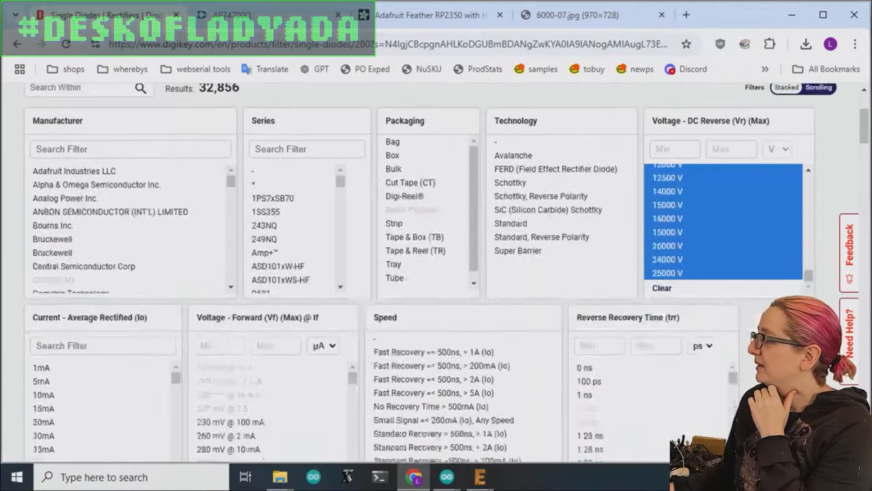
pyautogui.scroll(-3)
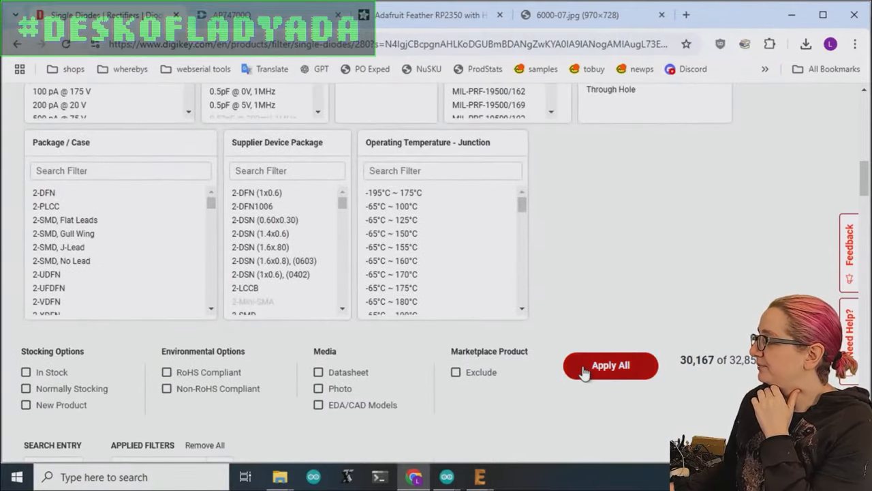
pyautogui.click(610, 365)
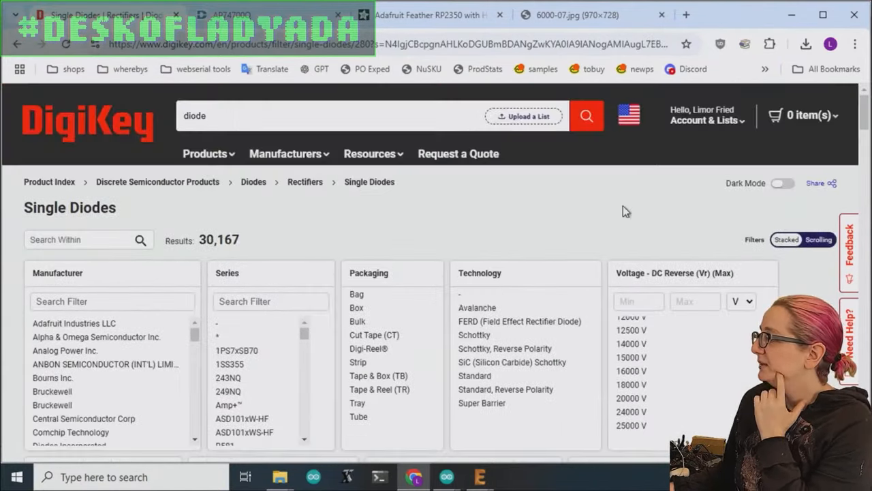
# Apply the average rectified current filter, narrowing results to 4,318 of 11,358 parts.
pyautogui.scroll(-3)
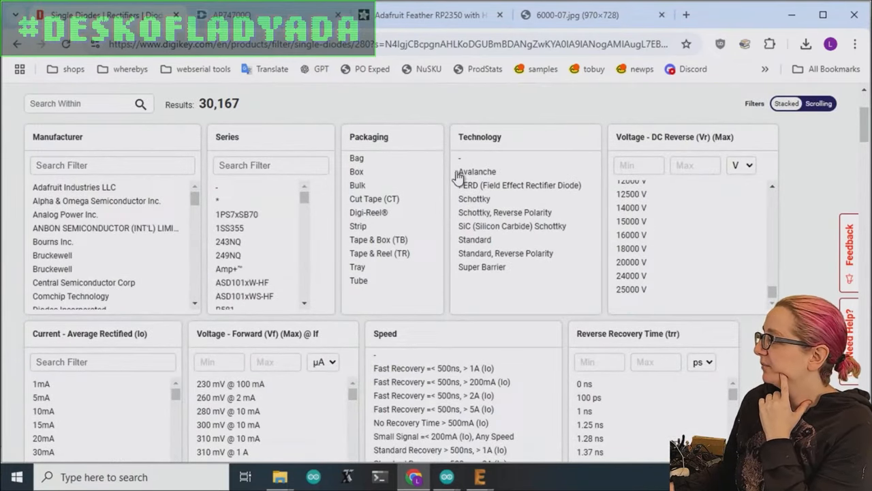
pyautogui.scroll(-3)
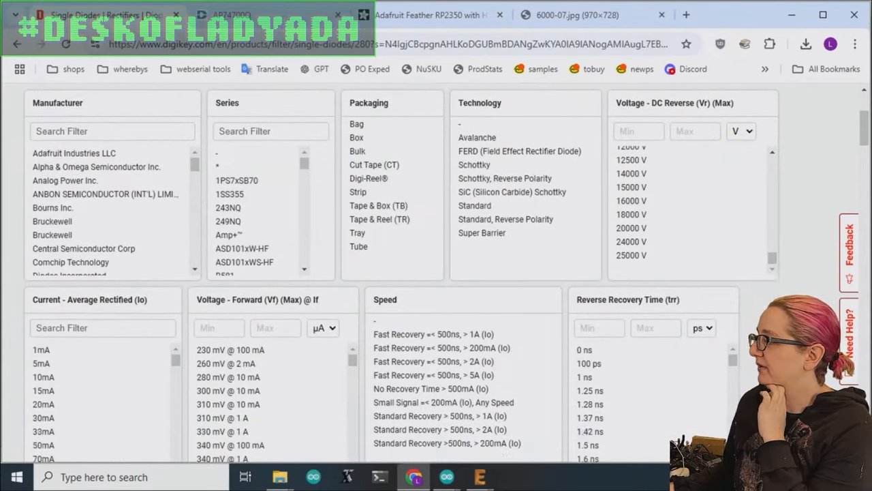
pyautogui.scroll(-3)
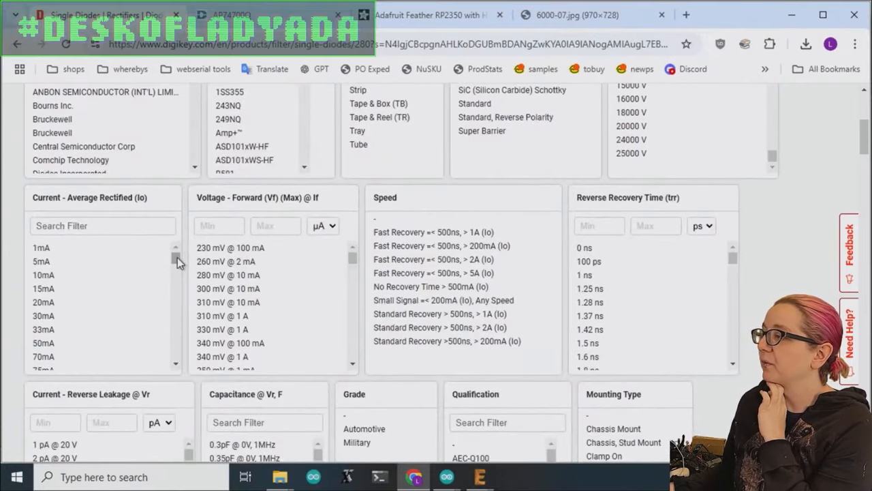
pyautogui.scroll(-3)
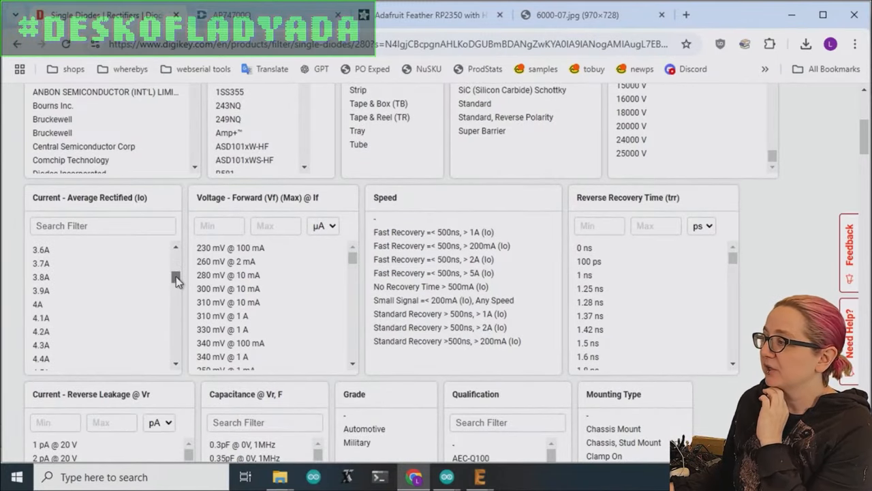
pyautogui.scroll(-3)
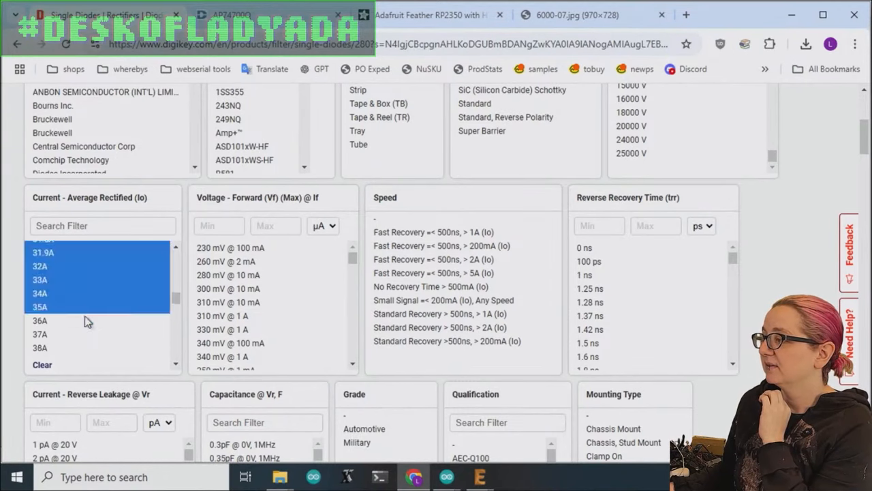
pyautogui.scroll(-3)
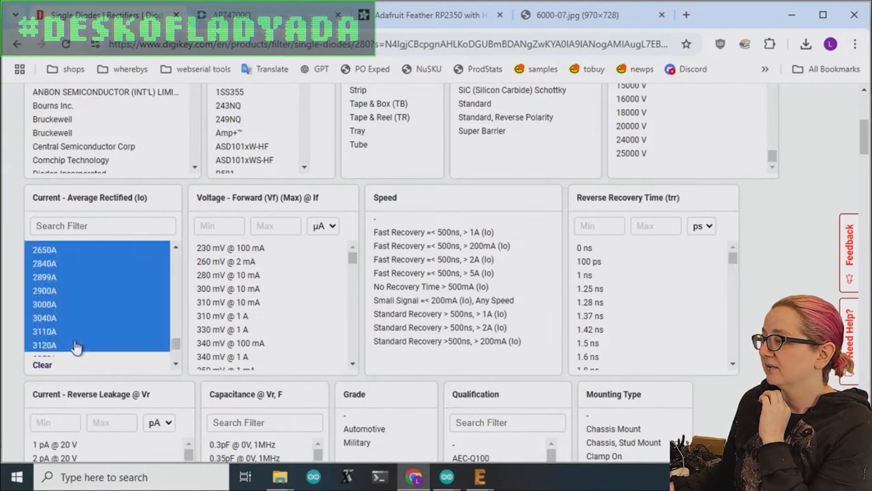
pyautogui.scroll(-3)
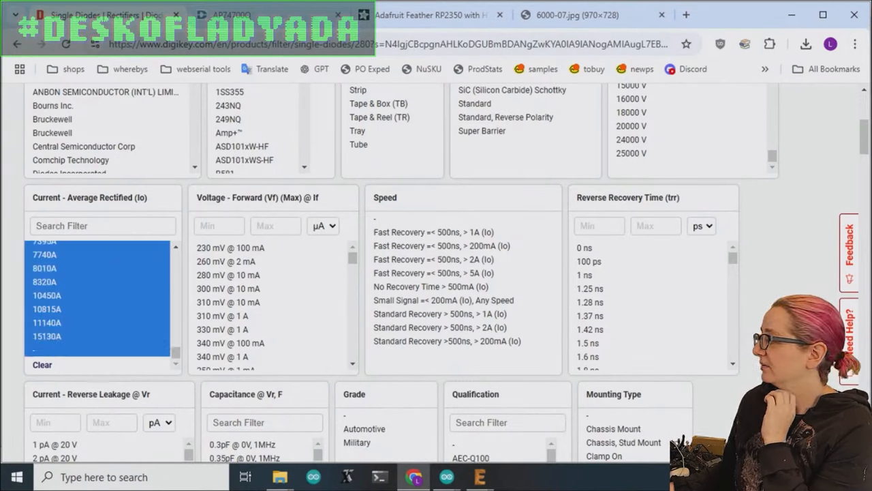
pyautogui.scroll(-3)
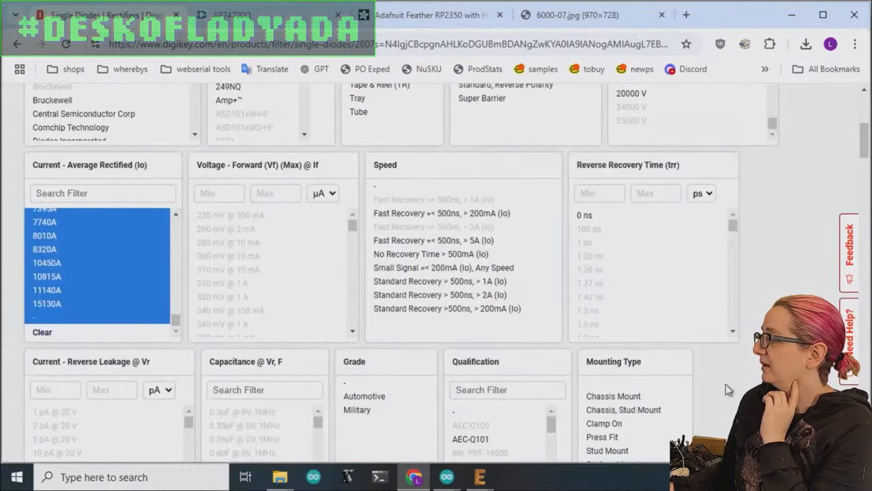
pyautogui.scroll(-3)
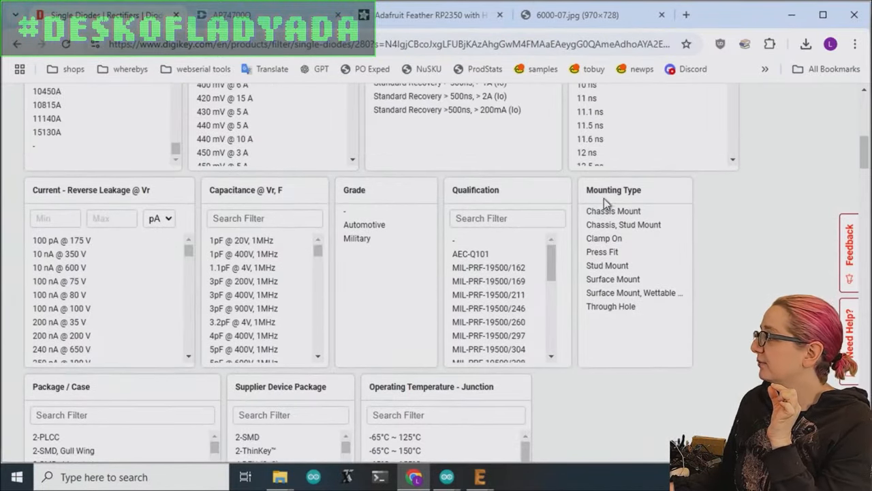
pyautogui.moveTo(617, 212)
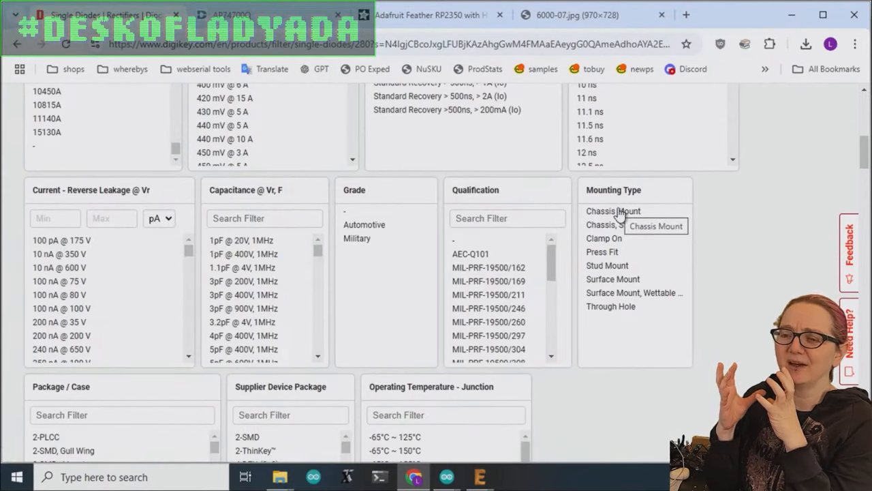
pyautogui.moveTo(641, 281)
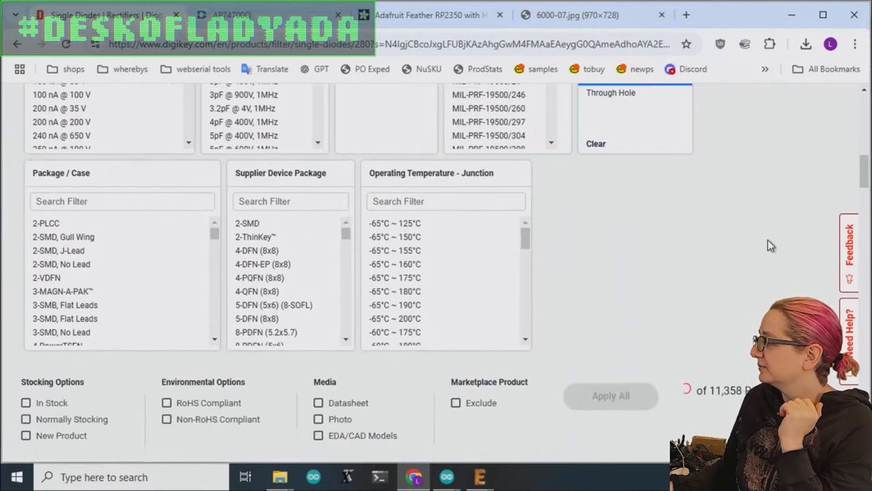
pyautogui.scroll(-3)
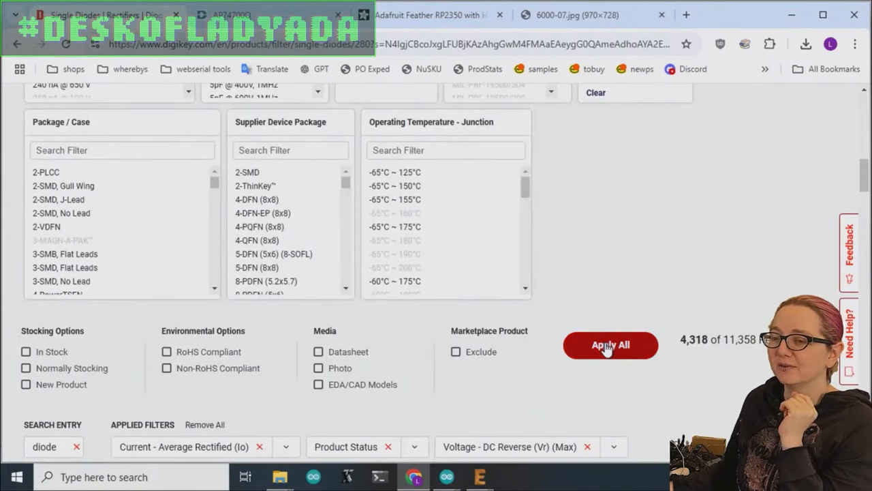
pyautogui.click(610, 345)
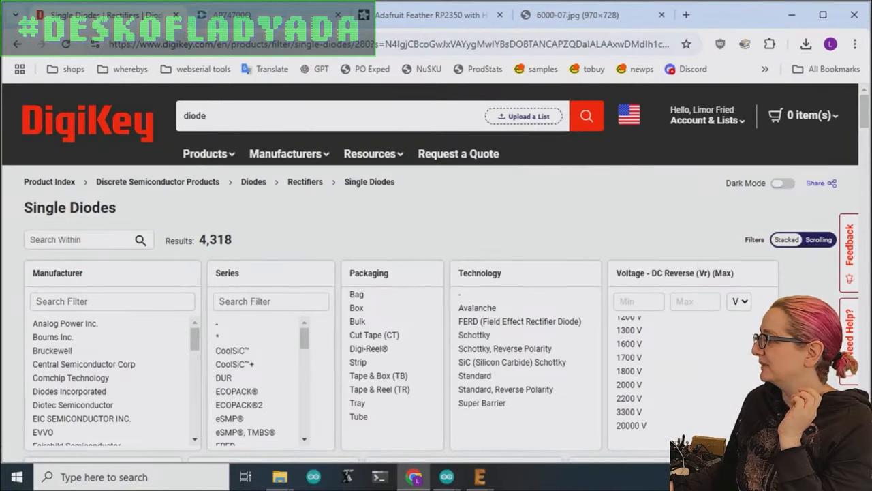
# Select the low forward-voltage entries in the Vf (Max) @ If filter, pending count 207 of 4,318.
pyautogui.scroll(-3)
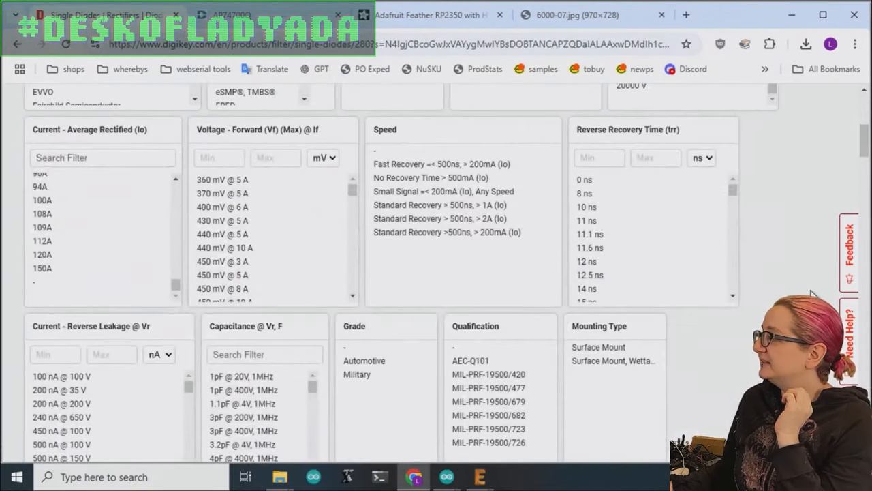
pyautogui.moveTo(365, 193)
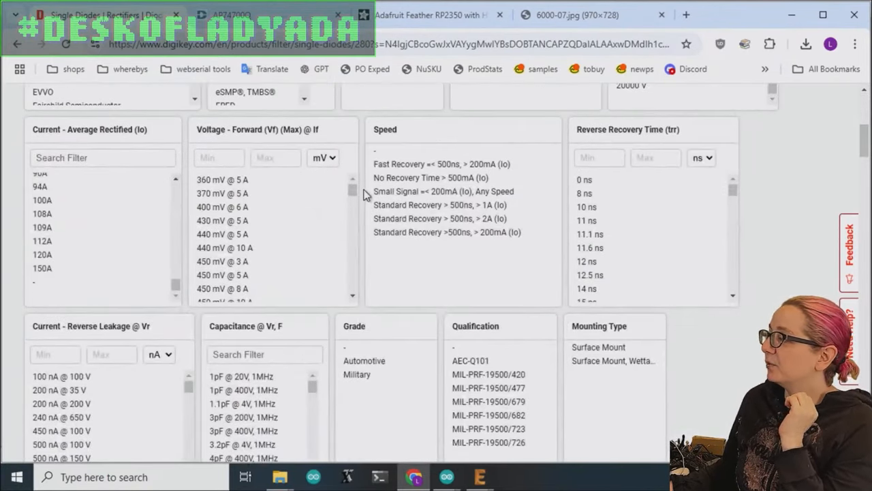
pyautogui.scroll(-3)
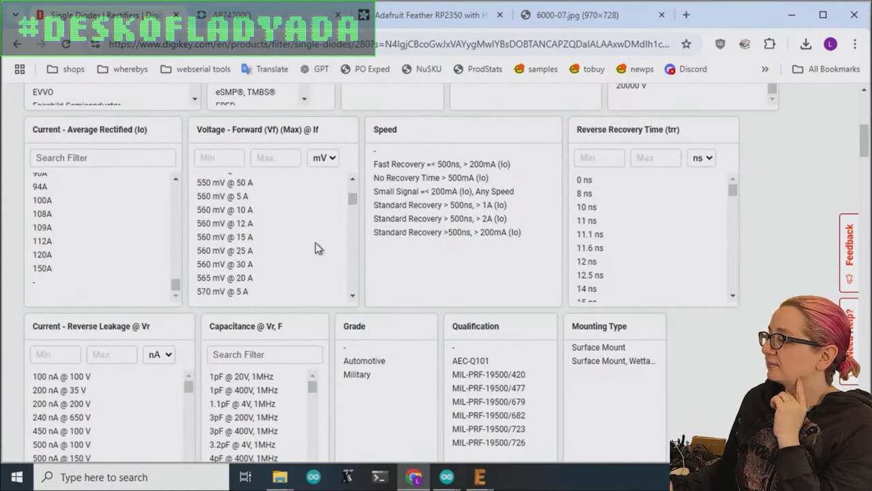
pyautogui.scroll(-3)
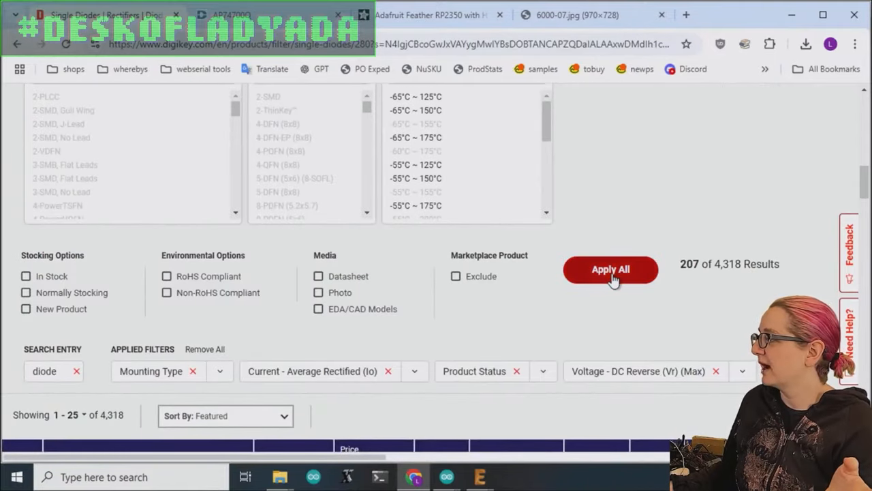
# Apply the forward-voltage filter and compare the 207 Schottky results, highlighting 360 mV @ 5 A.
pyautogui.click(611, 270)
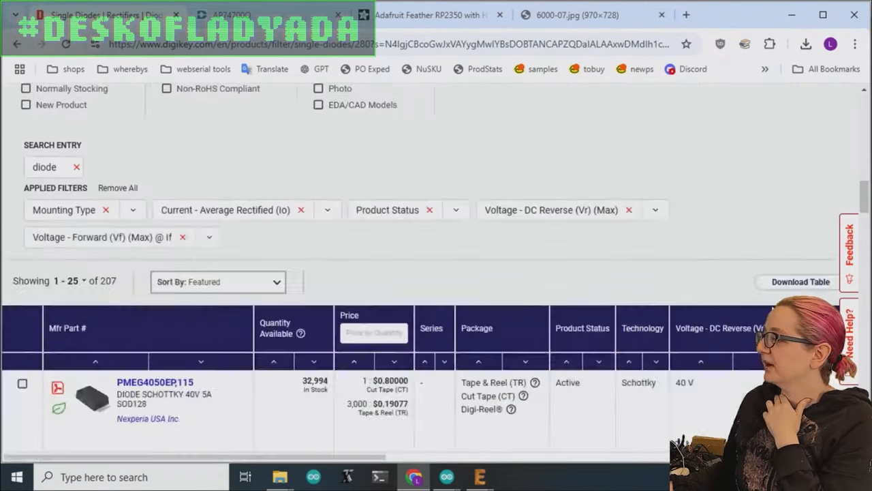
pyautogui.scroll(-3)
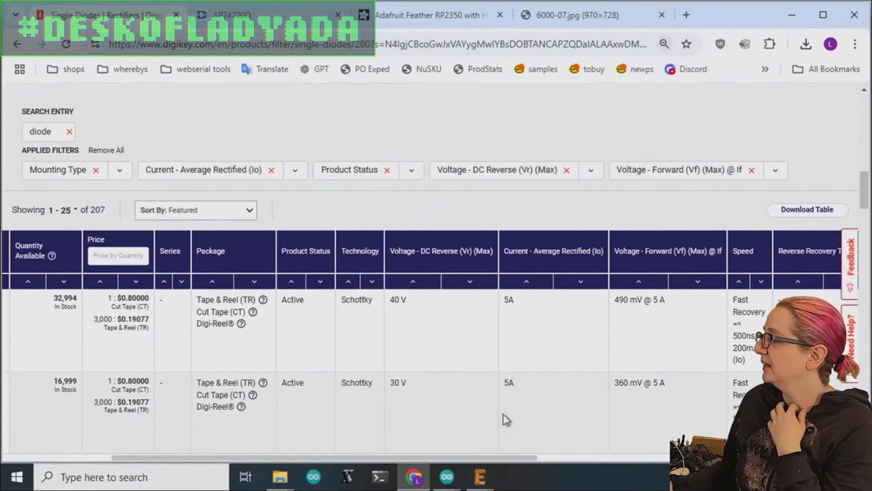
pyautogui.scroll(-3)
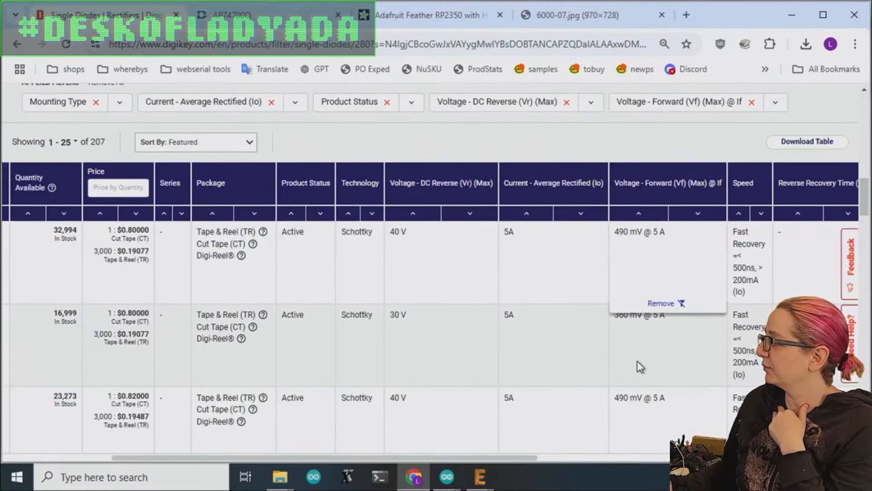
pyautogui.moveTo(616, 324)
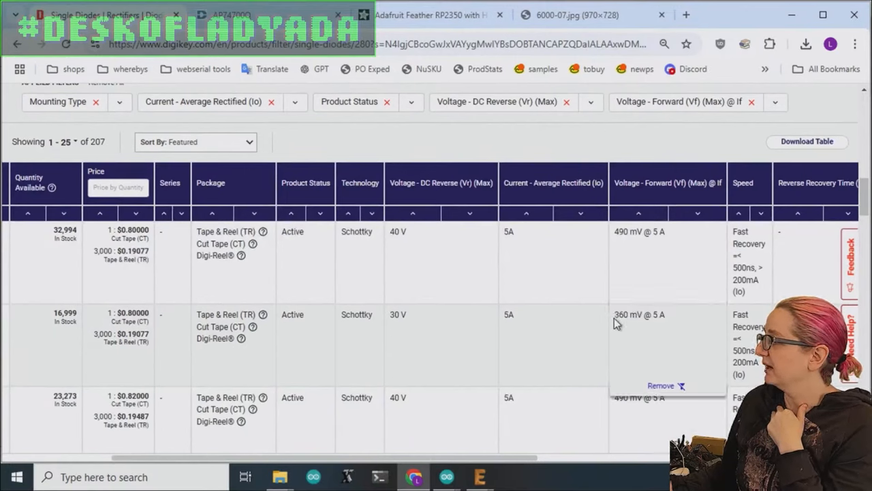
pyautogui.doubleClick(637, 314)
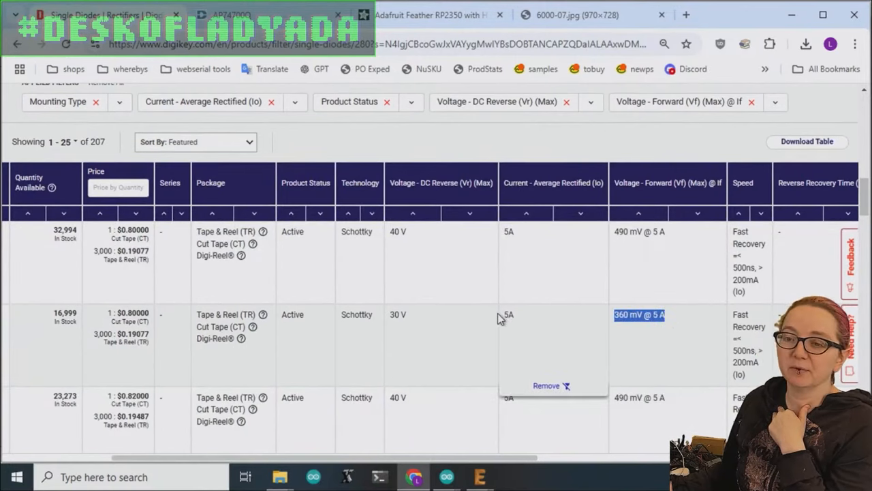
pyautogui.scroll(-3)
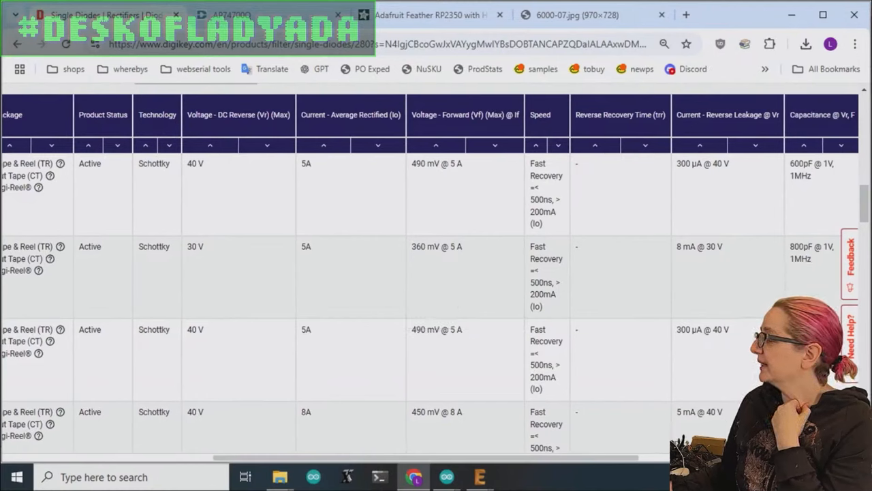
pyautogui.moveTo(478, 474)
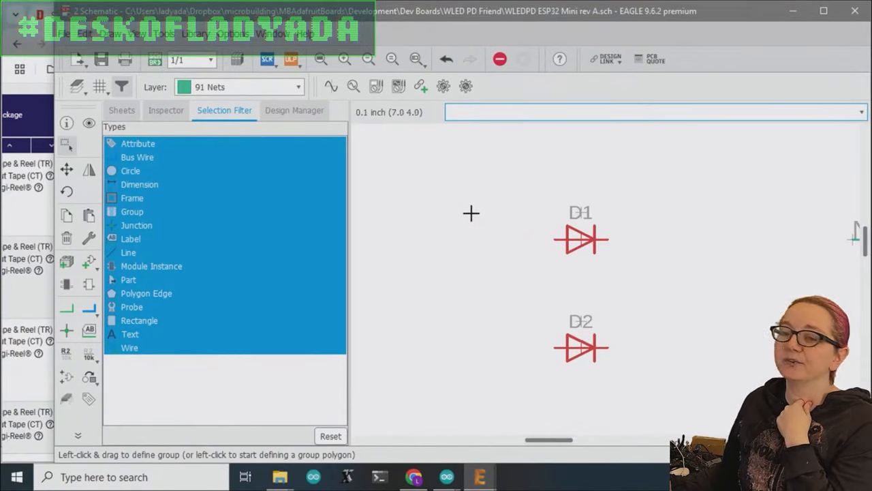
pyautogui.moveTo(544, 331)
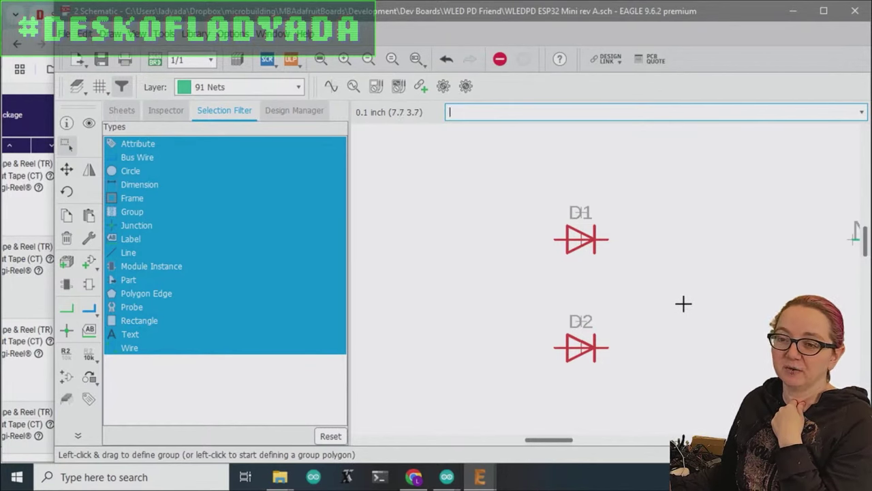
pyautogui.moveTo(687, 278)
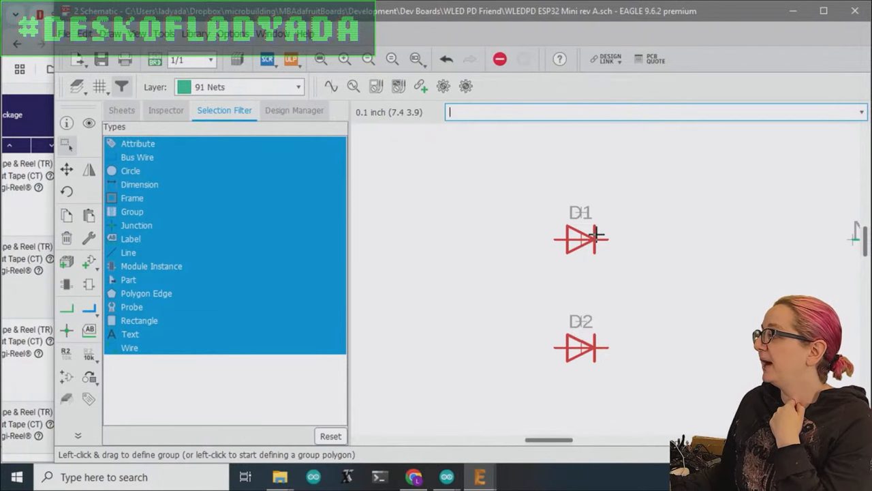
pyautogui.moveTo(501, 245)
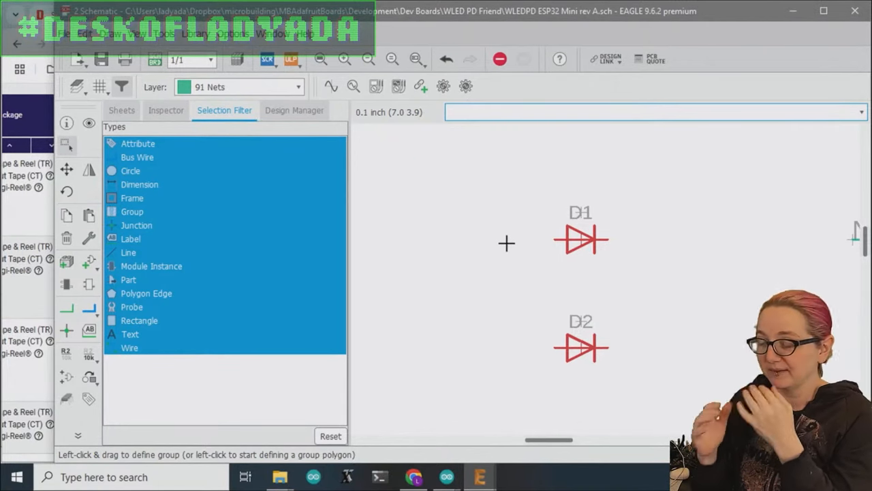
pyautogui.moveTo(573, 253)
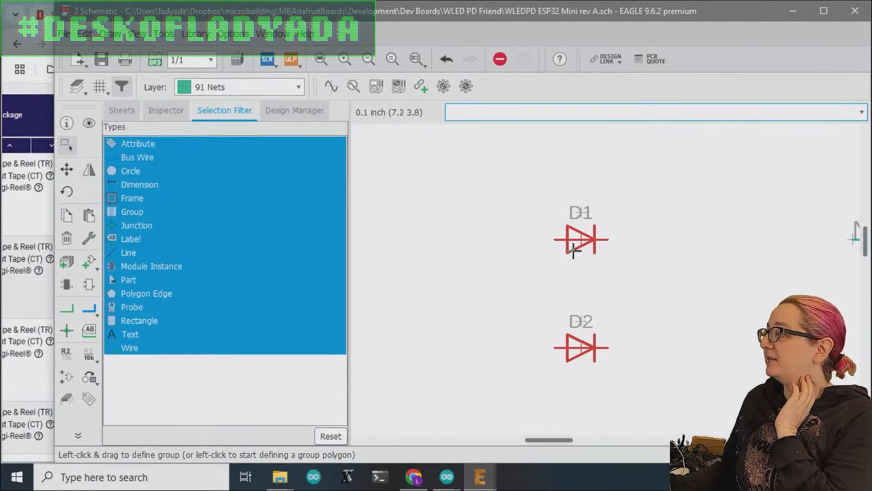
pyautogui.moveTo(557, 271)
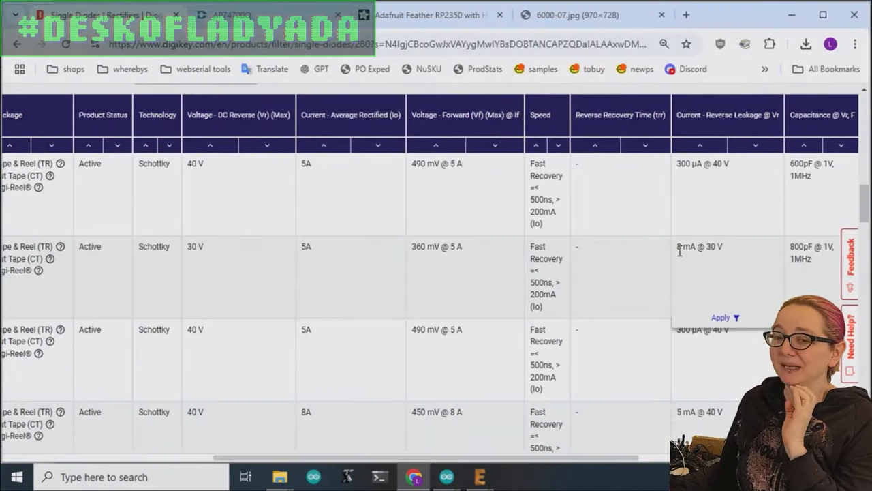
pyautogui.moveTo(665, 263)
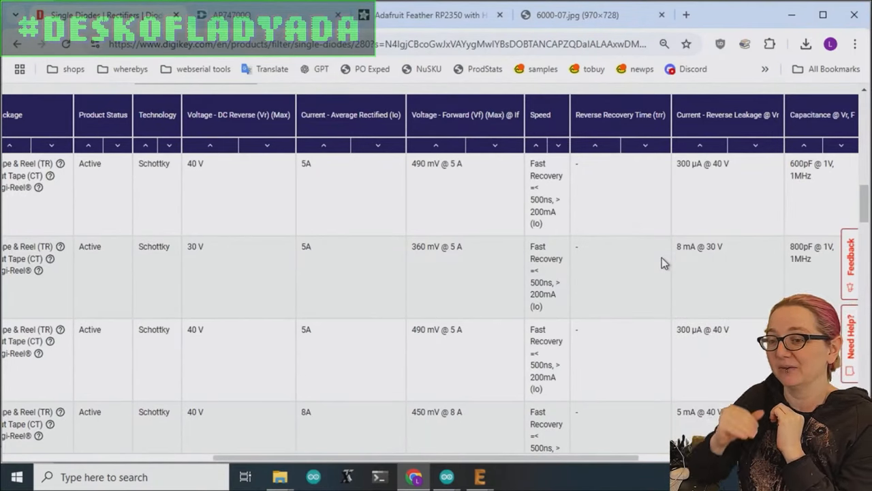
pyautogui.moveTo(736, 278)
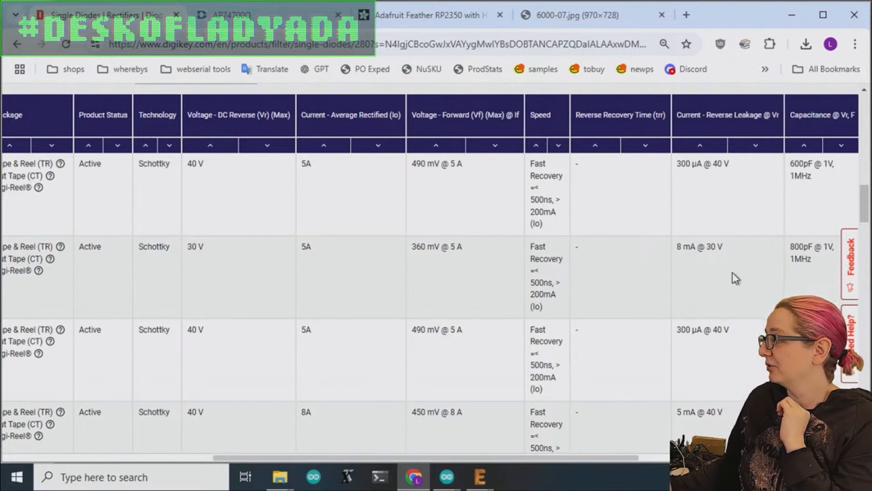
# Select acceptable reverse-leakage values and apply them, cutting results from 207 to 152 parts.
pyautogui.scroll(-3)
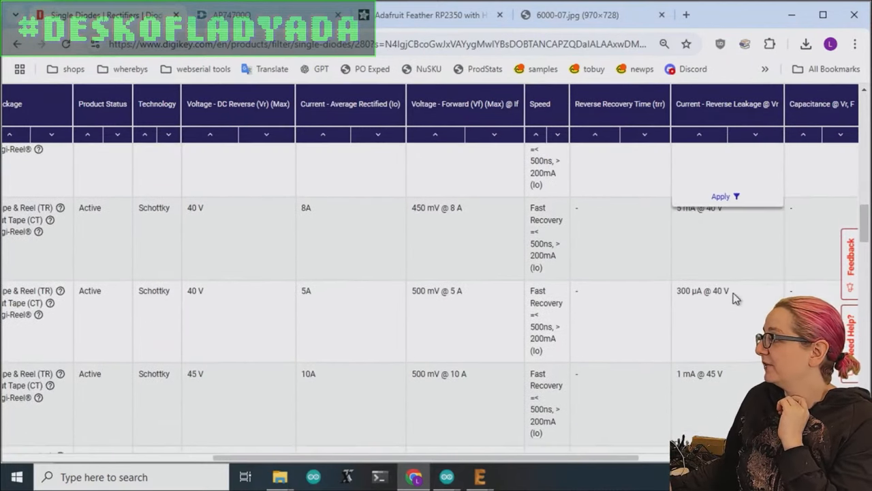
pyautogui.scroll(-3)
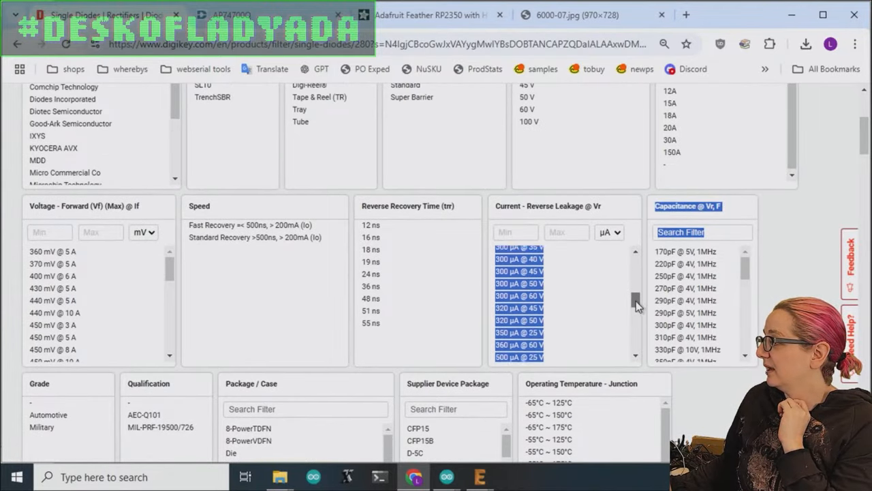
pyautogui.scroll(-3)
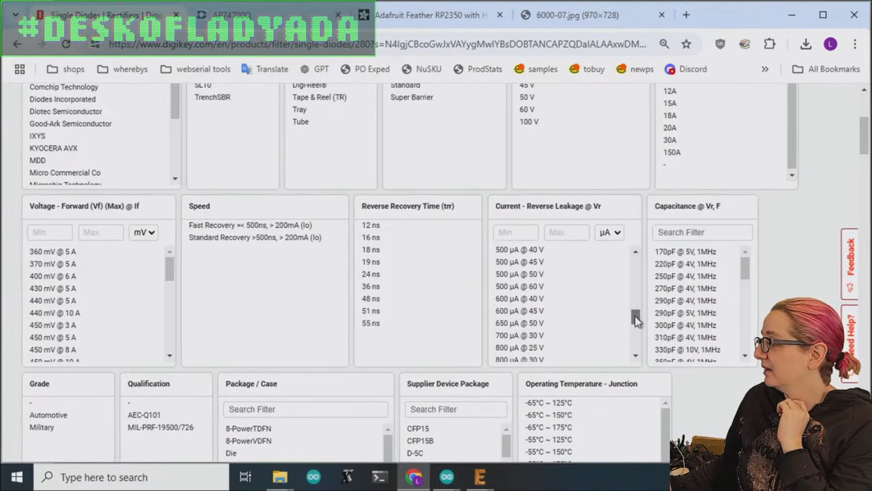
pyautogui.scroll(-3)
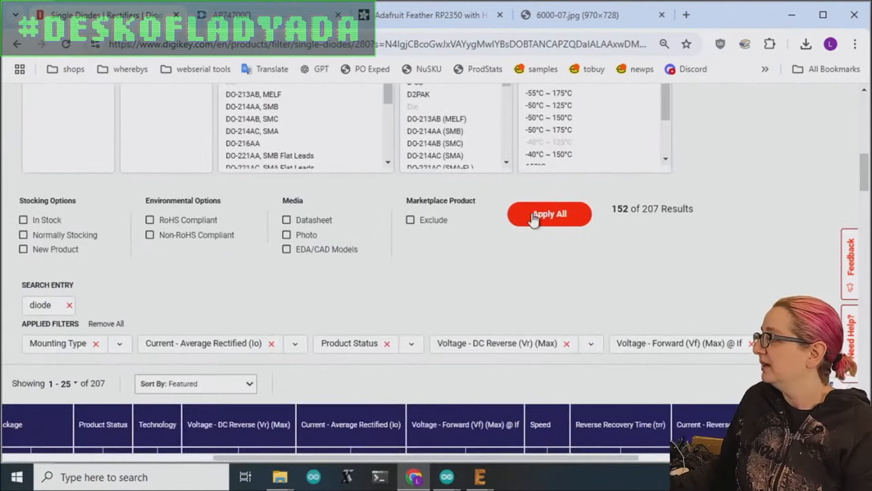
pyautogui.click(549, 213)
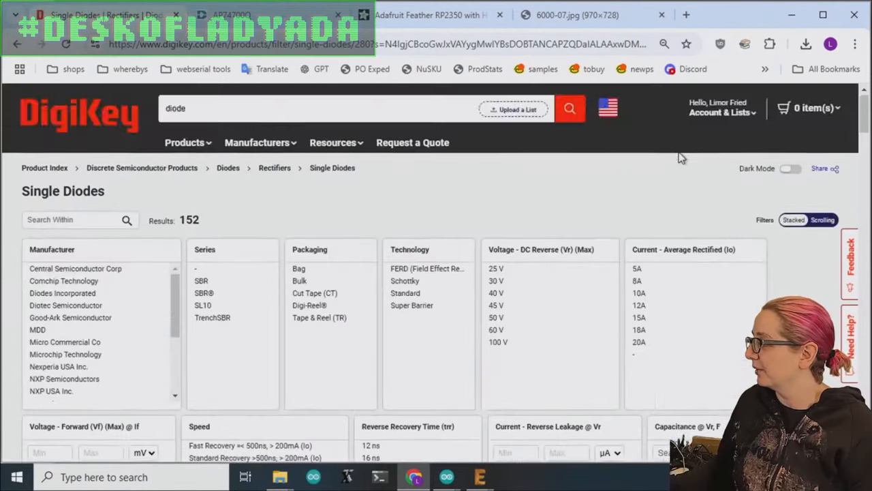
# Review the 152 remaining diodes, topped by 40 V Schottky rectifiers, across the results columns.
pyautogui.scroll(-3)
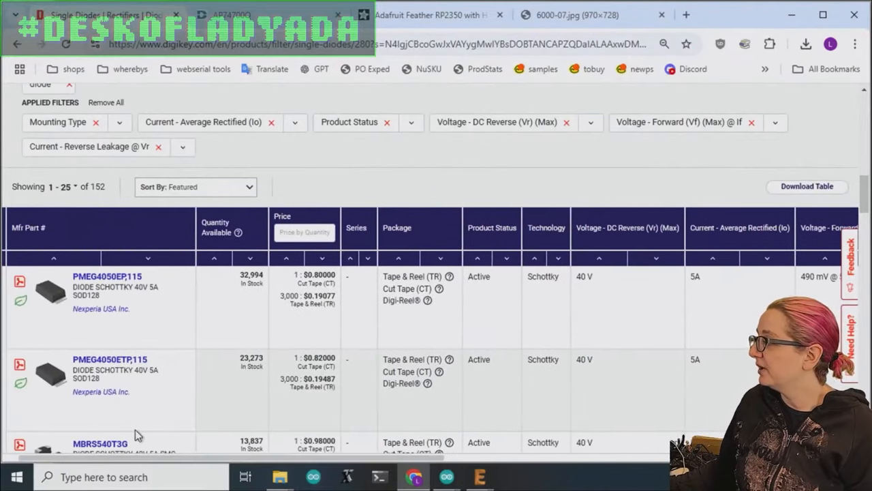
pyautogui.moveTo(436, 461)
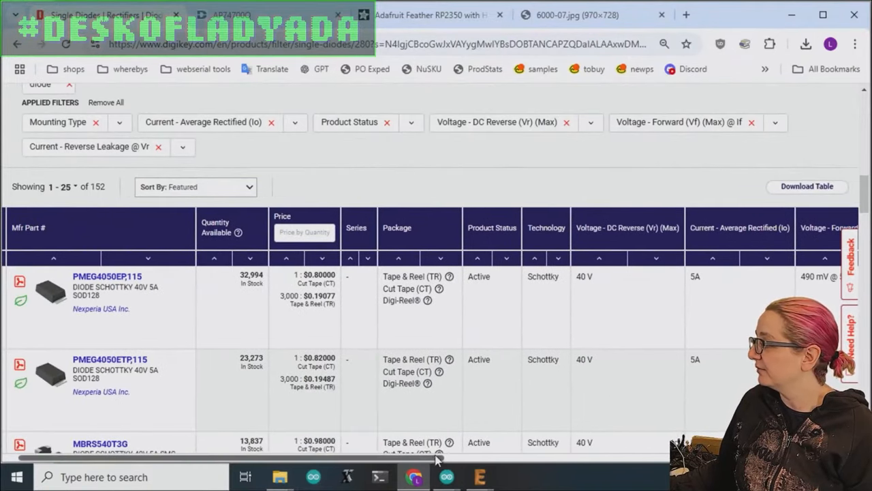
pyautogui.hscroll(3)
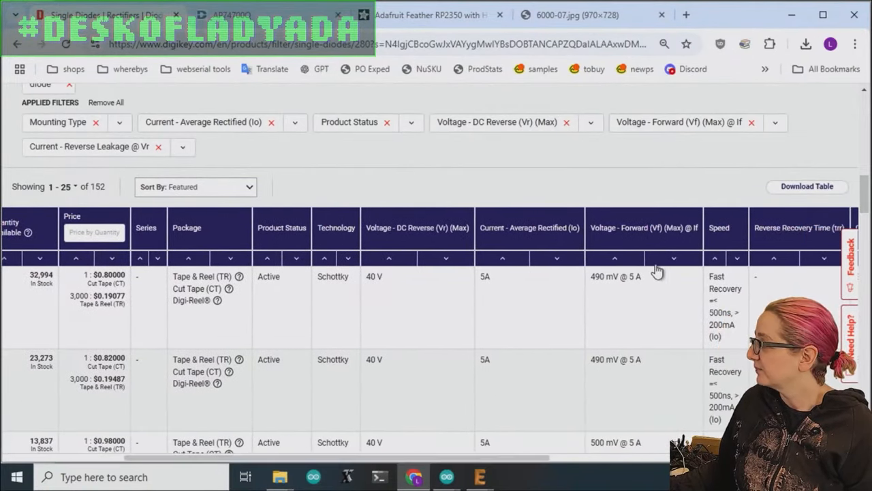
pyautogui.scroll(-3)
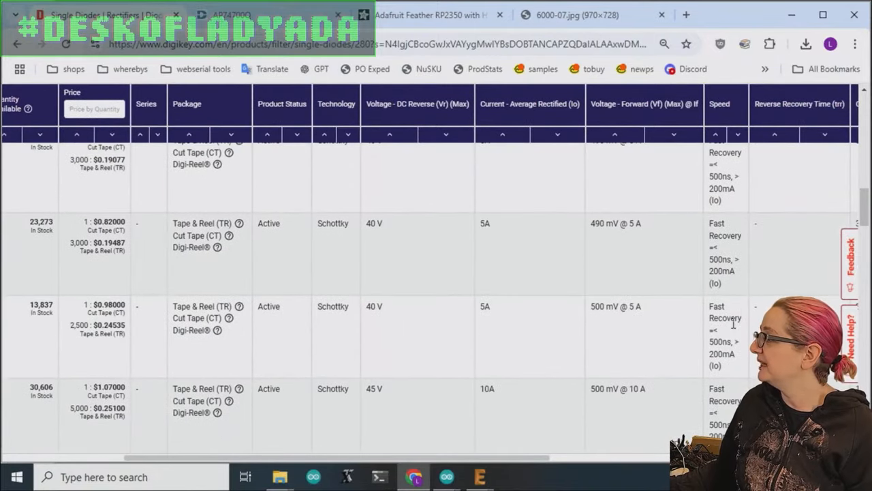
pyautogui.scroll(3)
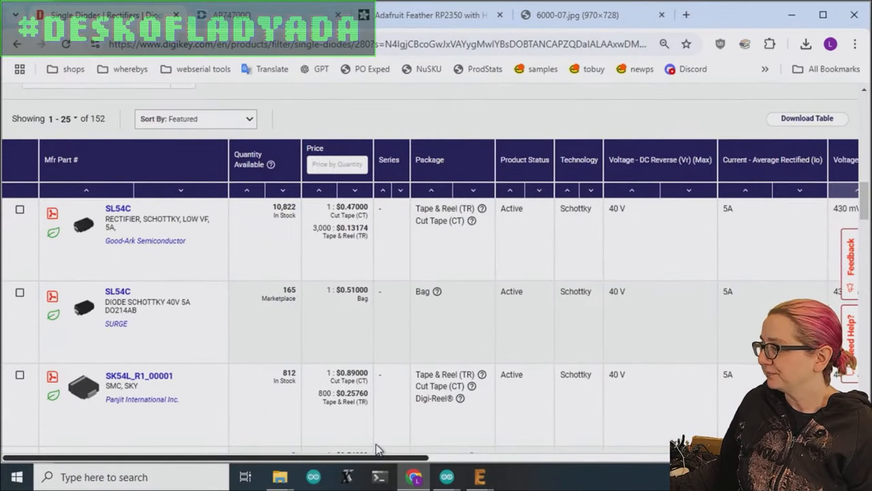
pyautogui.scroll(-3)
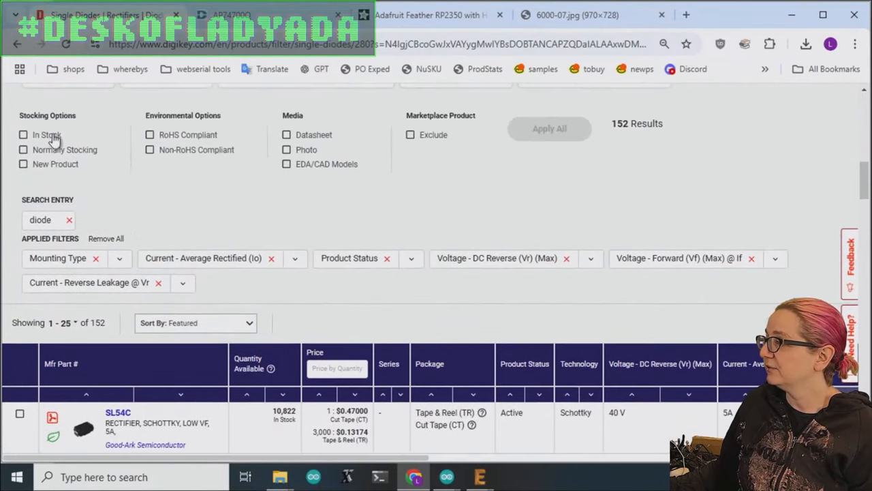
# Filter the Schottky rectifier results to in-stock parts and exclude marketplace products, narrowing to 107 parts.
pyautogui.click(23, 134)
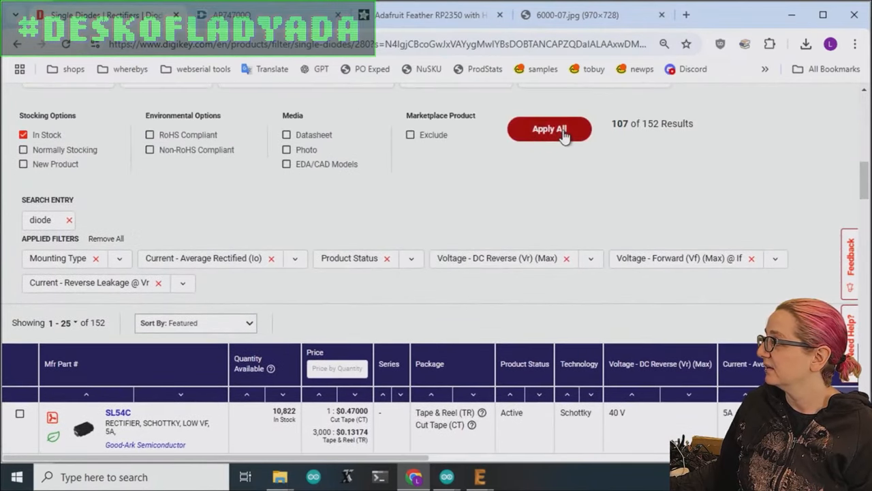
pyautogui.click(549, 128)
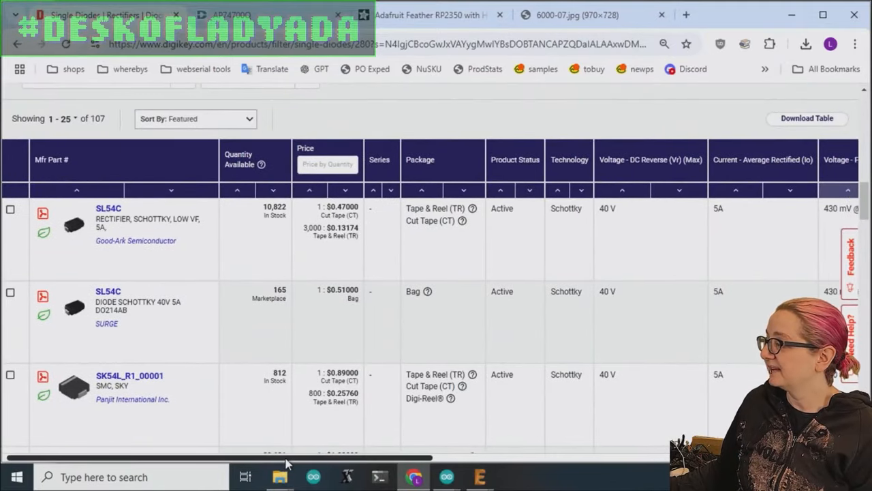
pyautogui.hscroll(3)
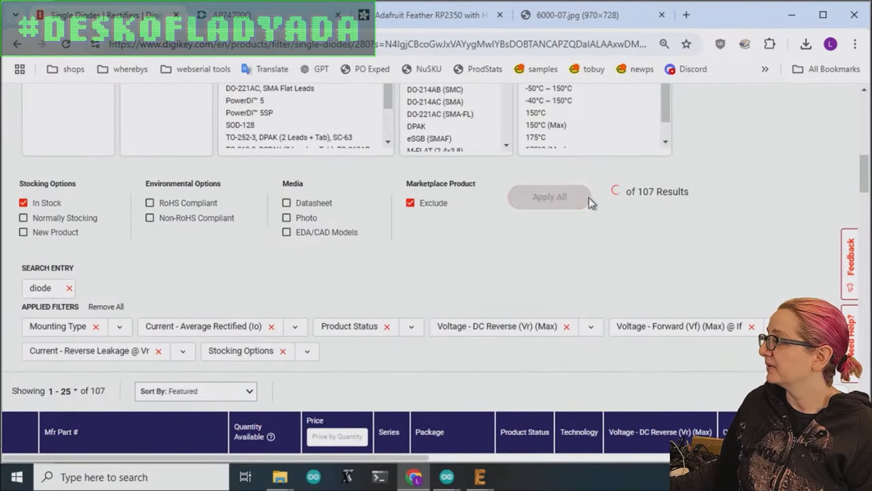
pyautogui.click(549, 196)
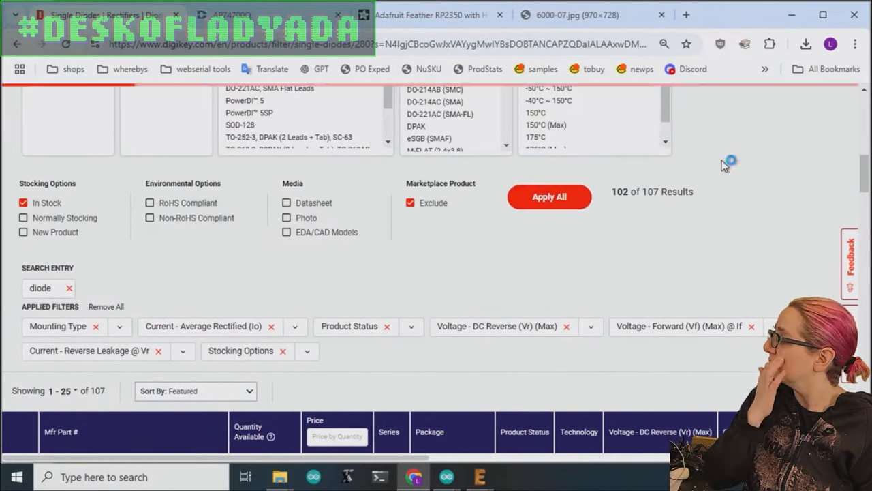
pyautogui.click(548, 196)
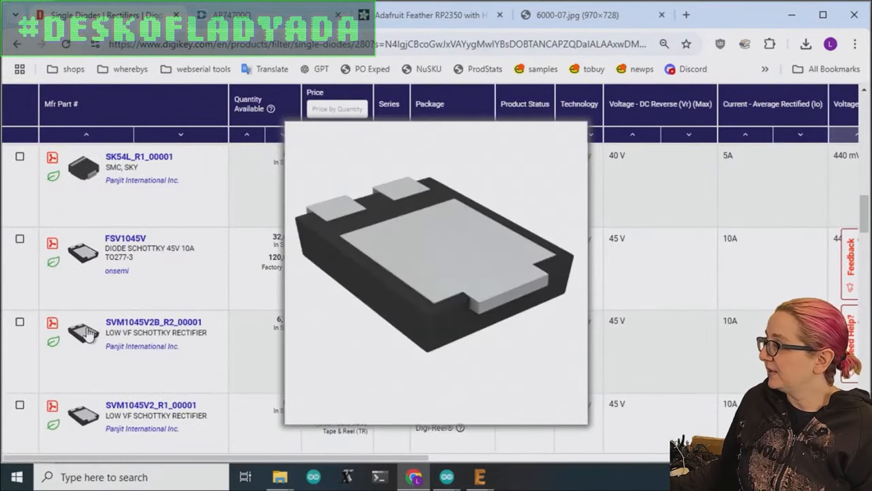
pyautogui.scroll(-3)
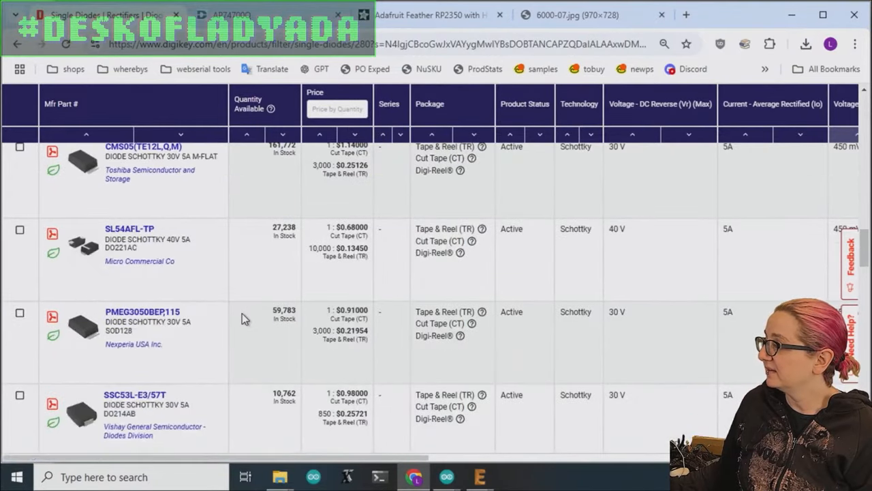
pyautogui.moveTo(81, 331)
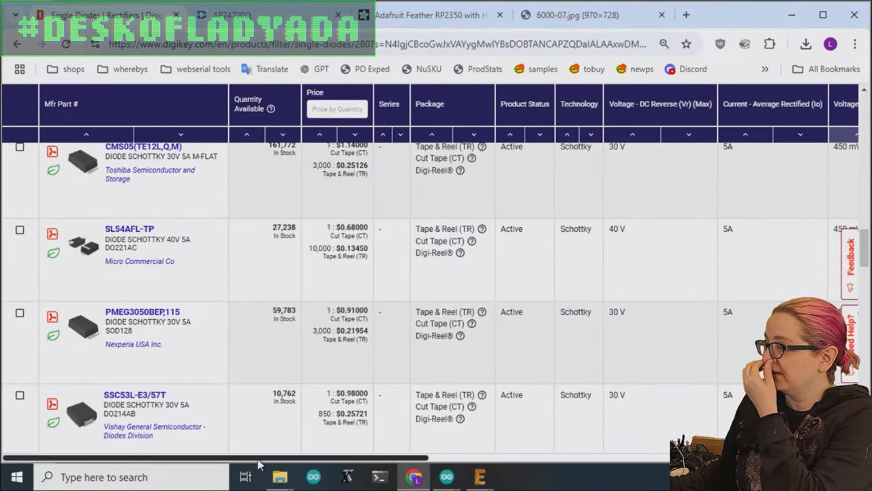
pyautogui.hscroll(3)
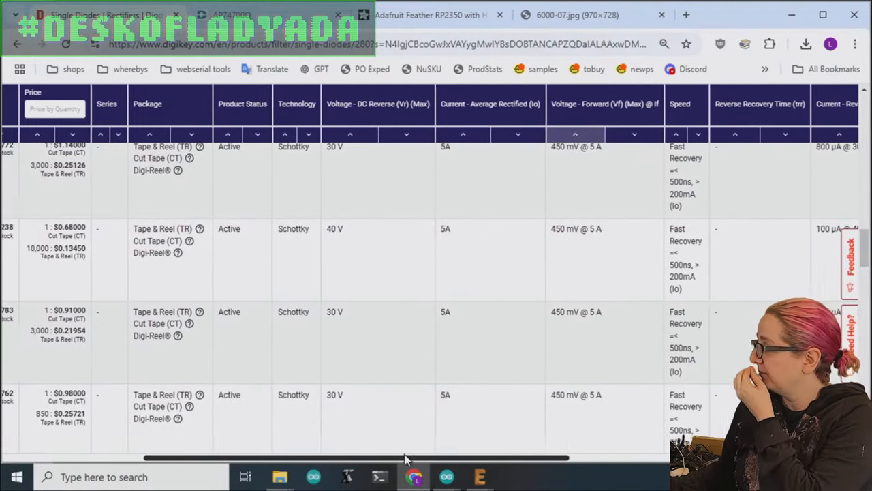
pyautogui.hscroll(3)
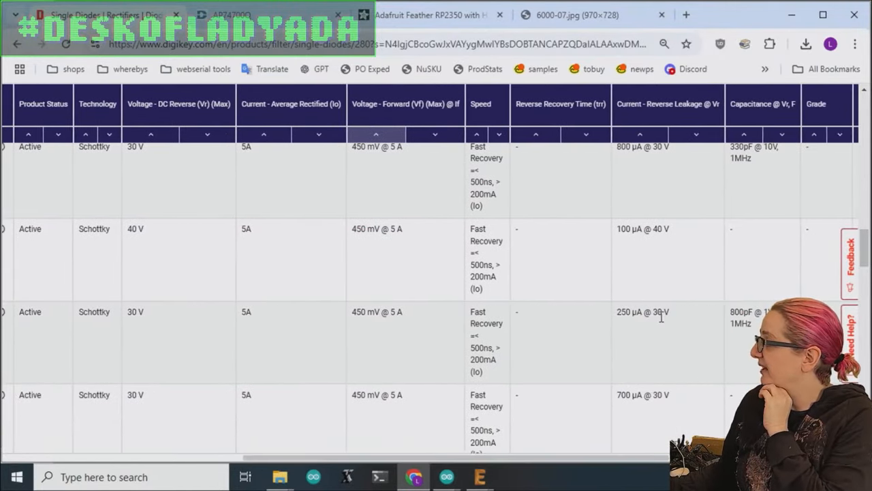
pyautogui.scroll(-3)
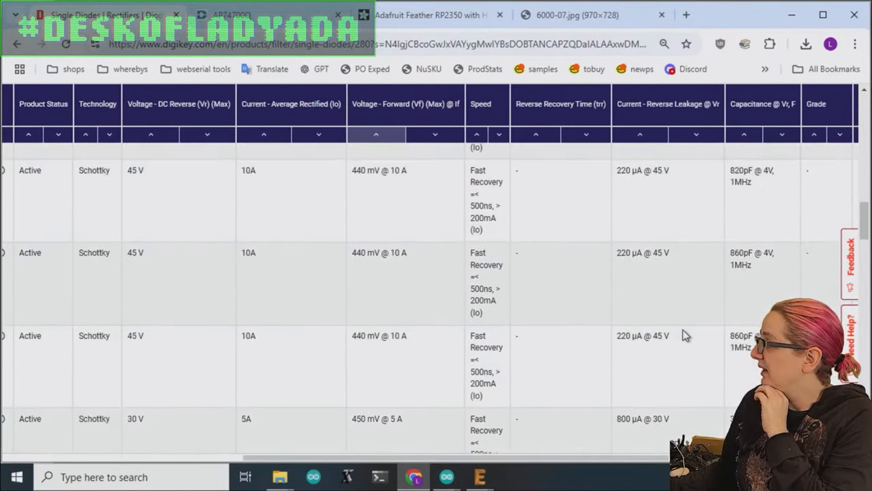
pyautogui.scroll(-3)
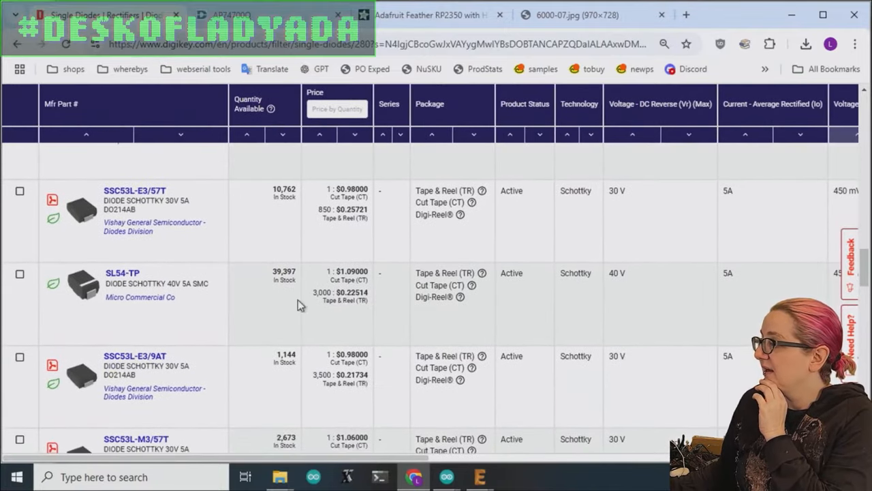
pyautogui.scroll(-3)
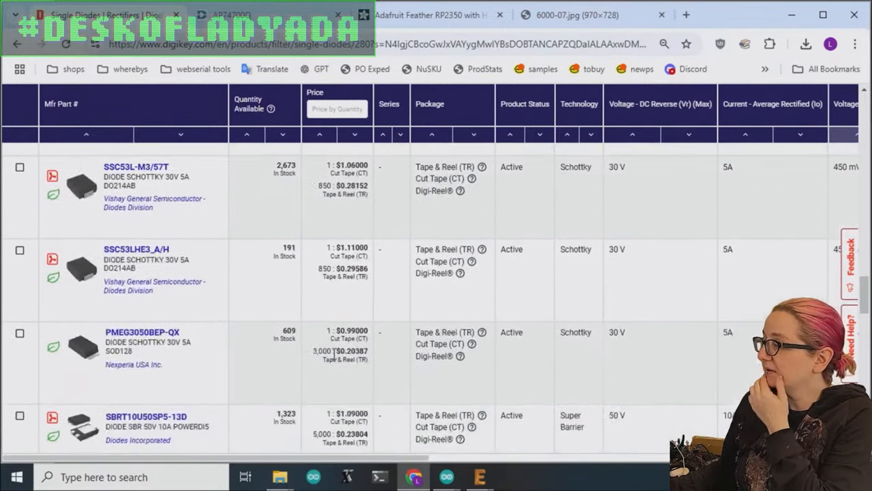
pyautogui.scroll(-3)
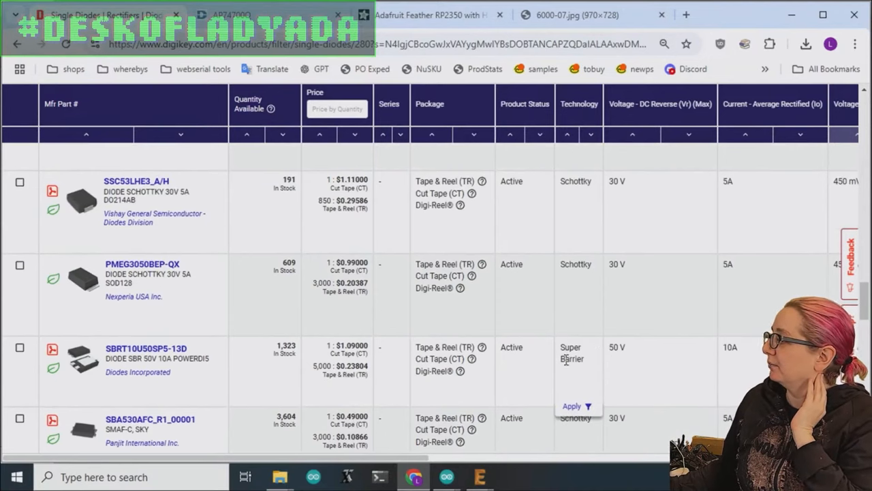
pyautogui.hscroll(3)
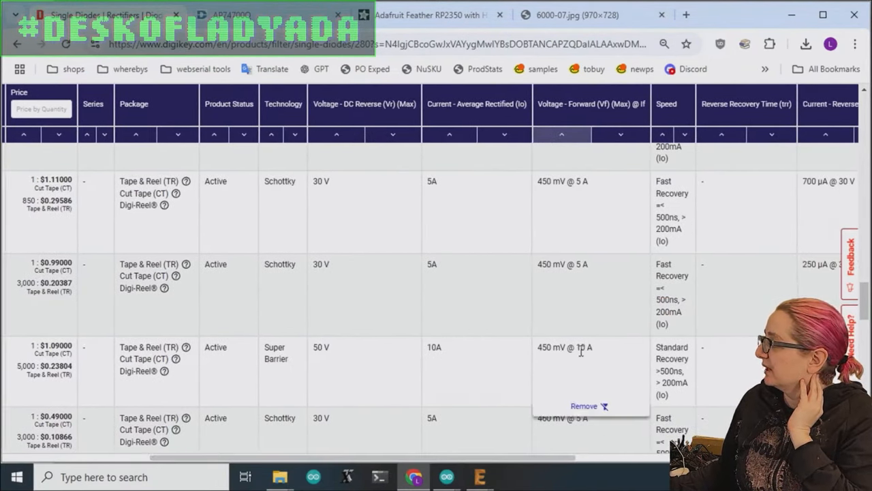
pyautogui.doubleClick(564, 347)
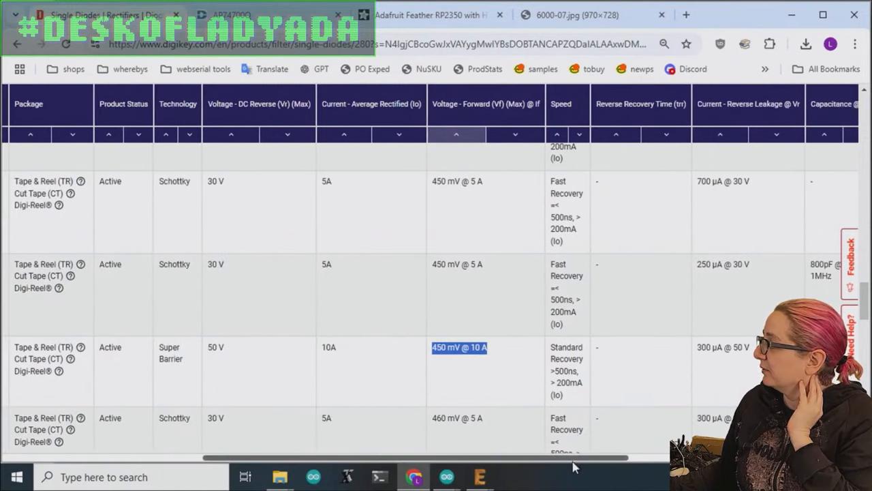
pyautogui.hscroll(3)
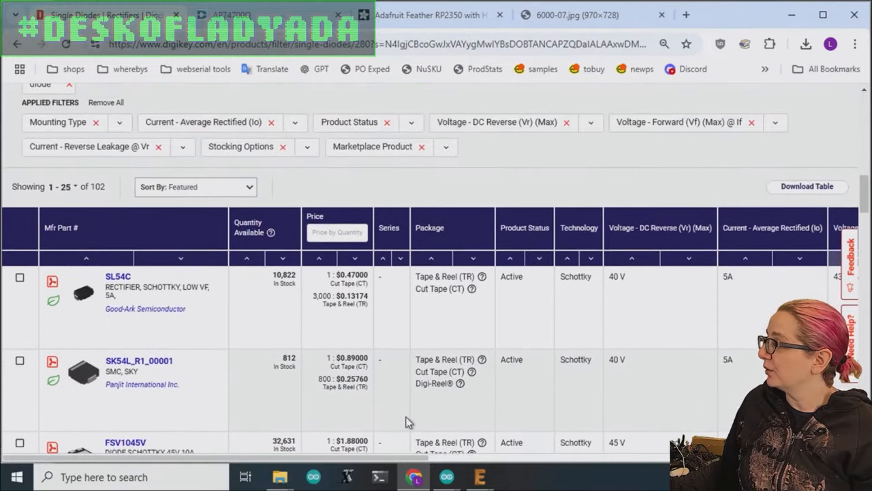
pyautogui.scroll(-3)
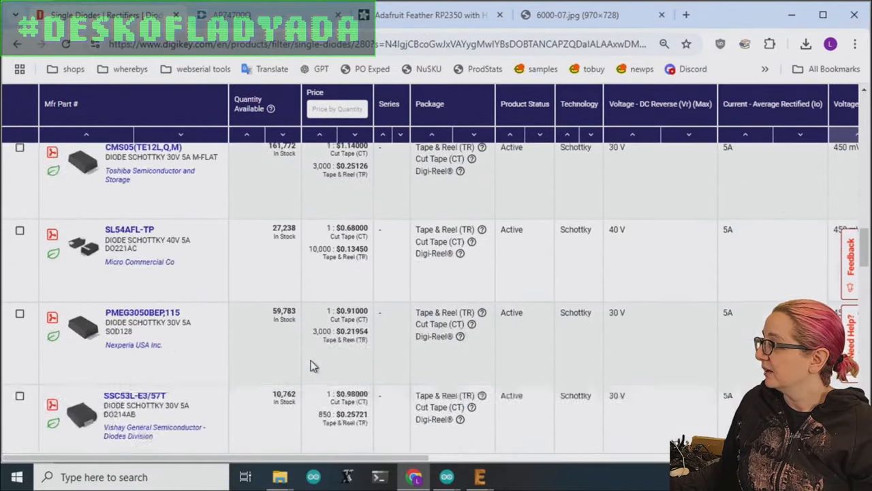
pyautogui.scroll(-3)
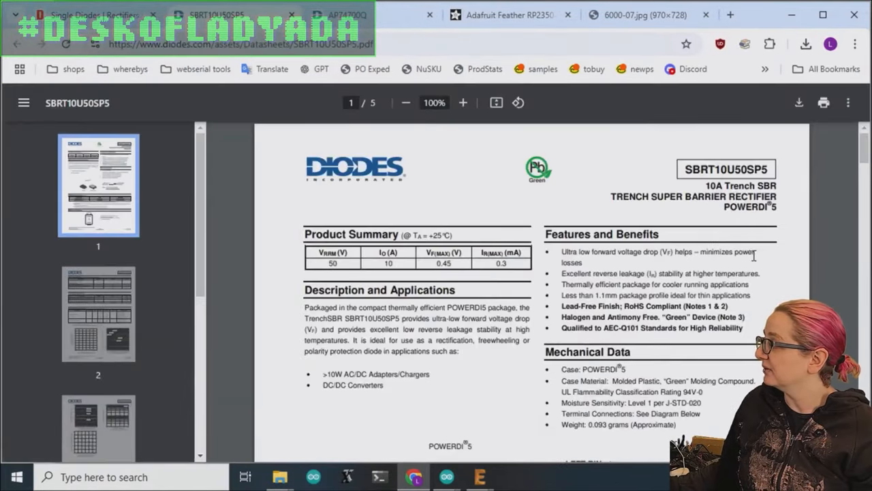
# Enlarge the SBRT10U50SP5 datasheet's forward characteristics graphs on page 2 for reading.
pyautogui.scroll(-3)
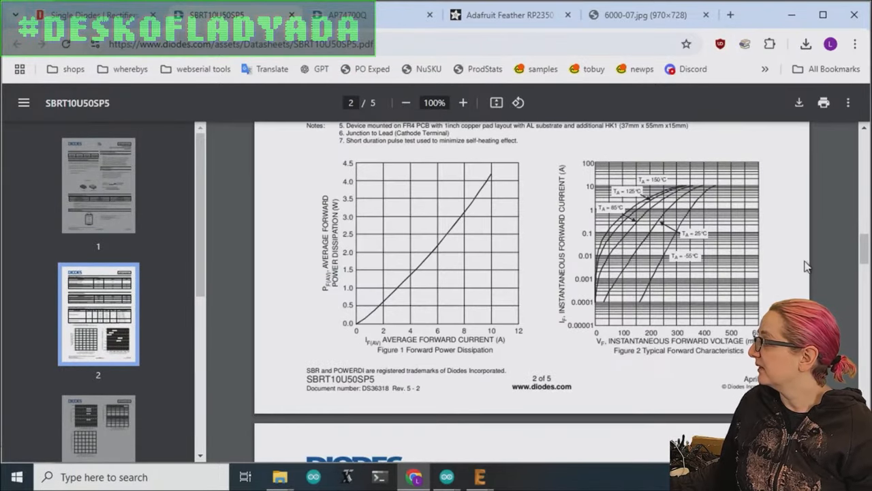
pyautogui.click(463, 102)
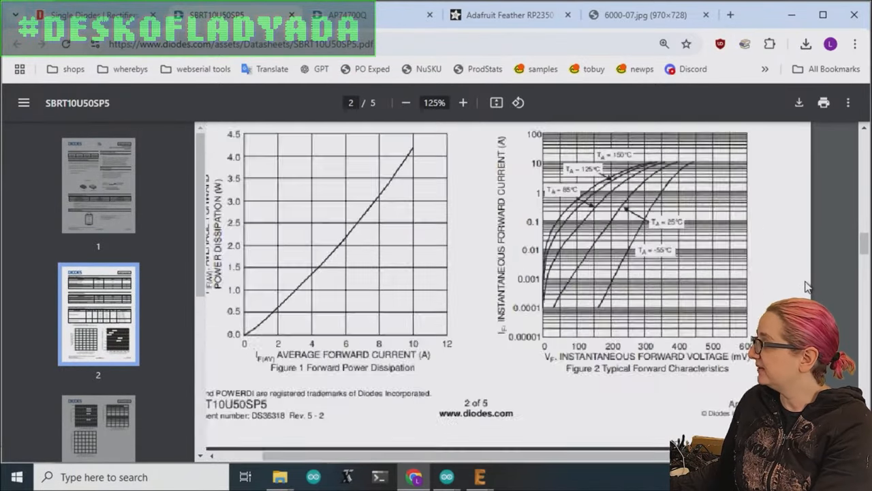
pyautogui.click(463, 102)
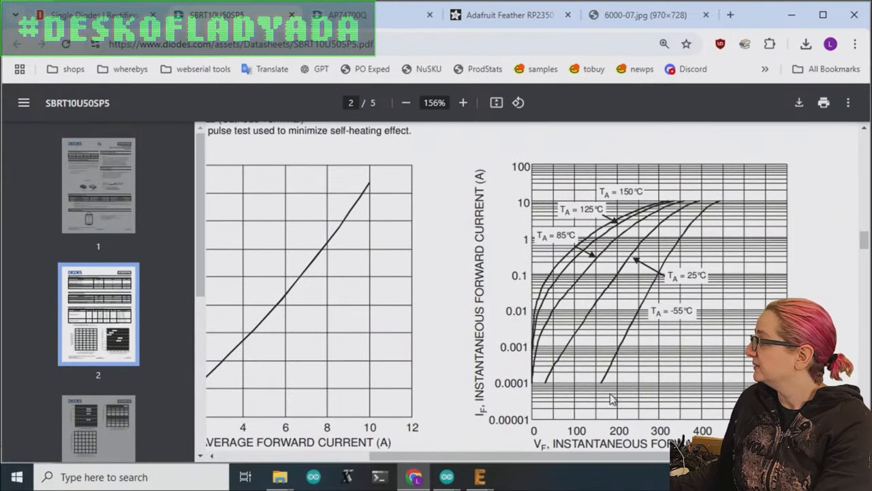
pyautogui.moveTo(736, 238)
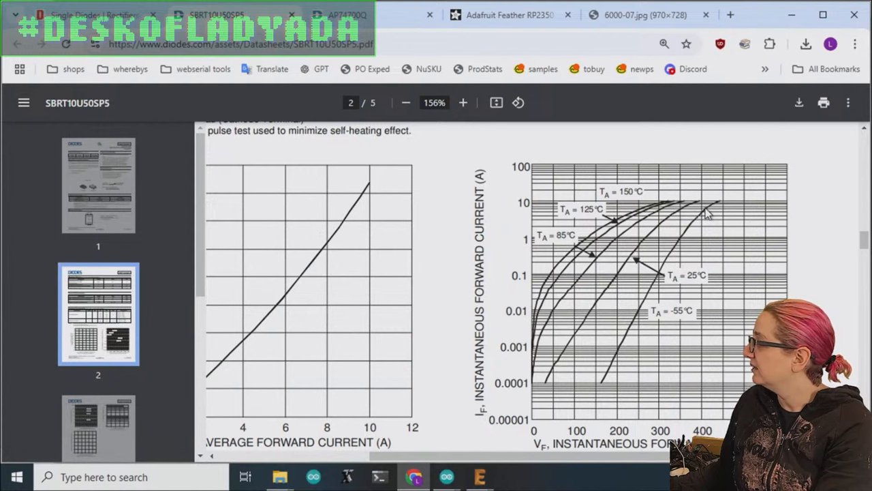
pyautogui.moveTo(692, 214)
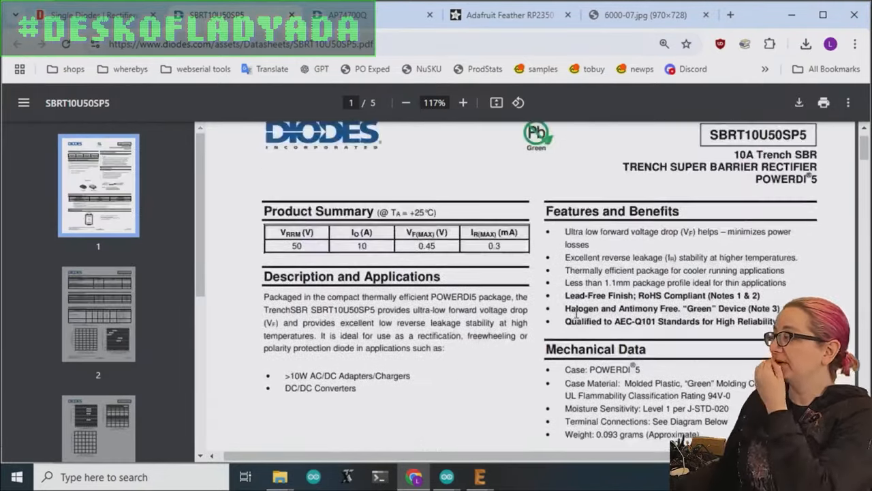
# Review the datasheet's remaining pages down to the package mechanical data.
pyautogui.scroll(-3)
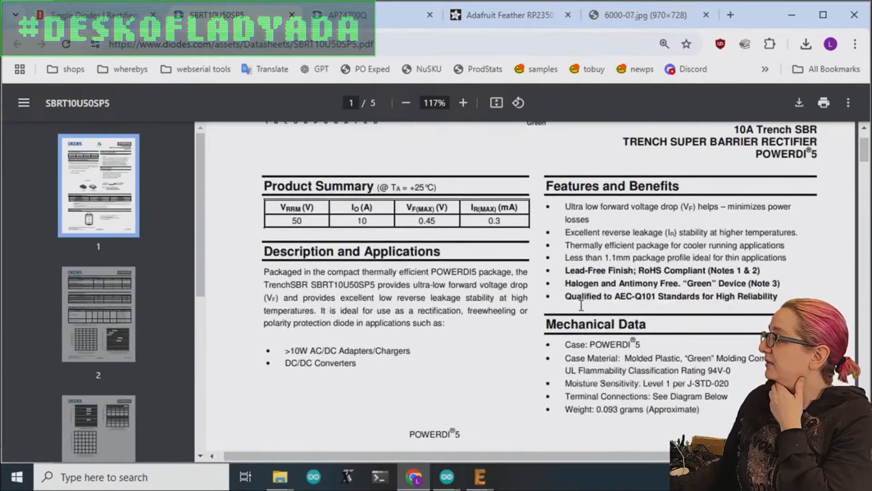
pyautogui.scroll(-3)
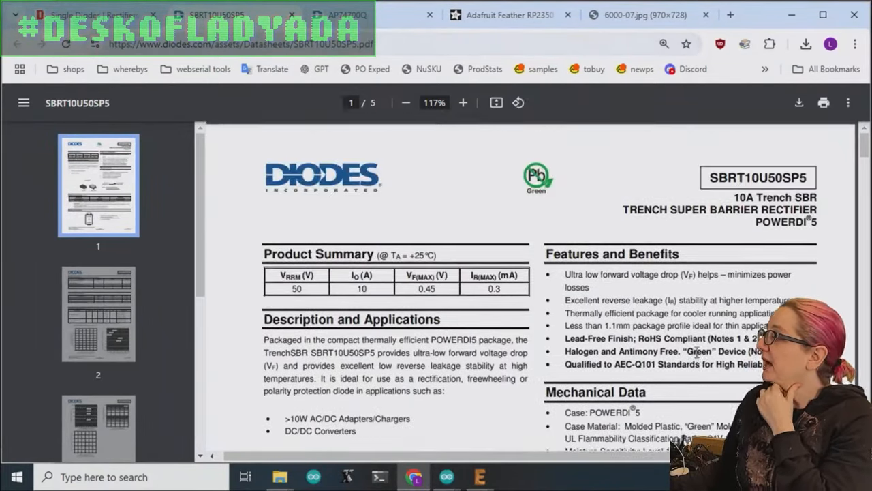
pyautogui.scroll(-3)
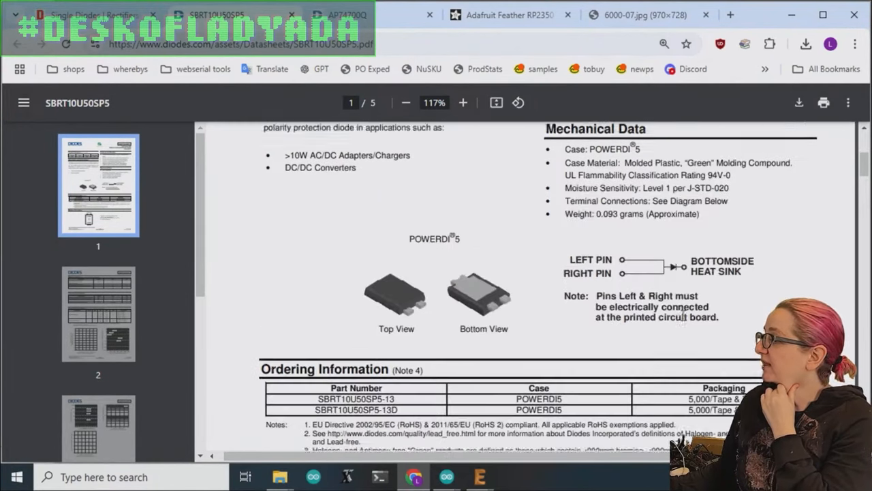
pyautogui.scroll(-3)
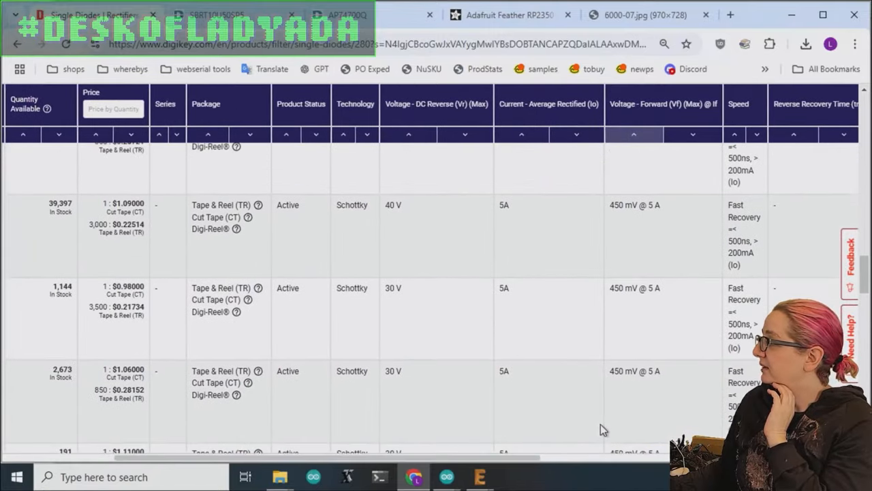
# Locate SBRT10U50SP5-13D in the DigiKey results and go to its product page.
pyautogui.scroll(-3)
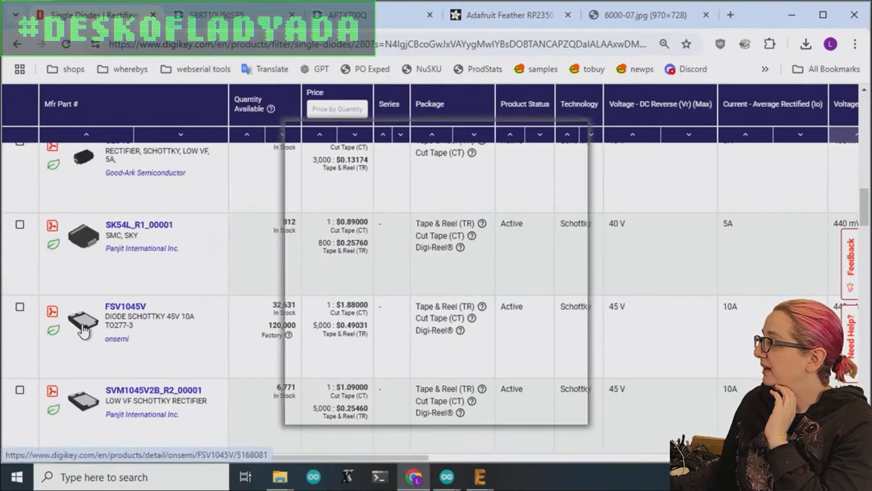
pyautogui.hscroll(3)
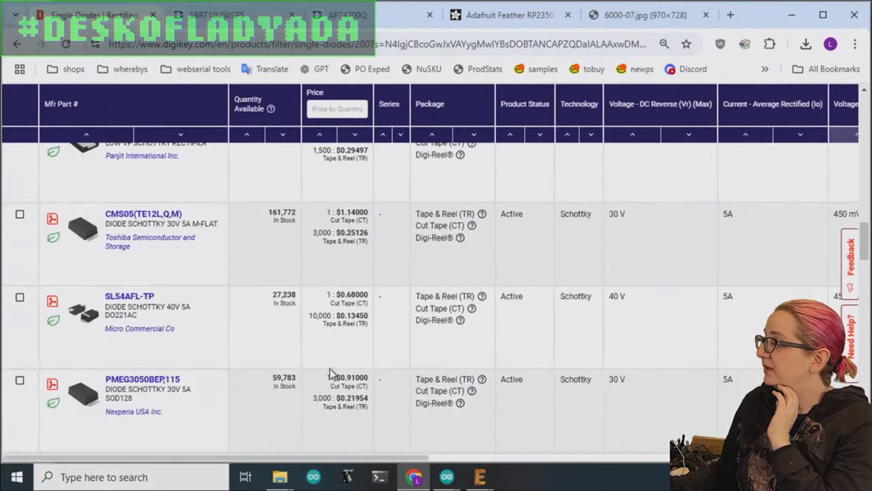
pyautogui.scroll(-3)
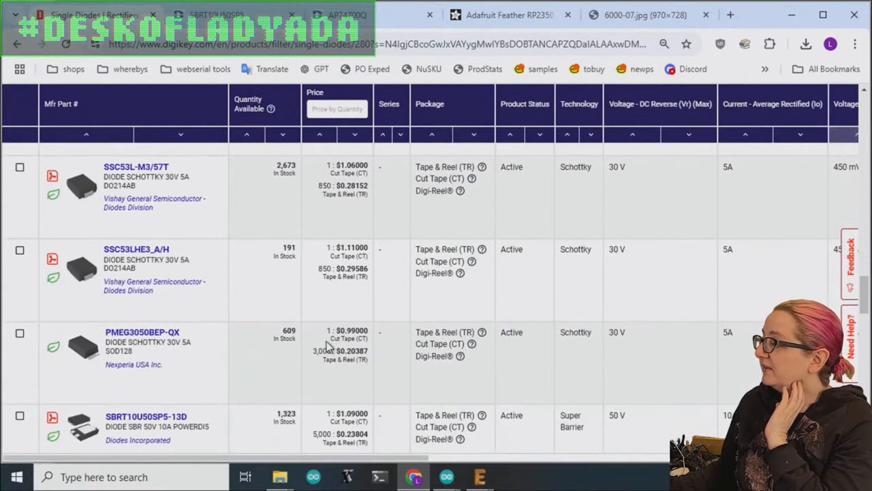
pyautogui.scroll(-3)
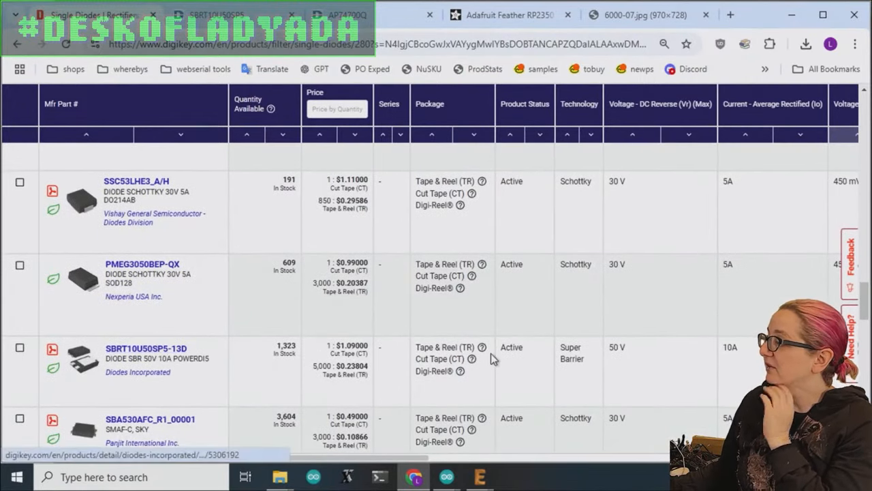
pyautogui.click(145, 347)
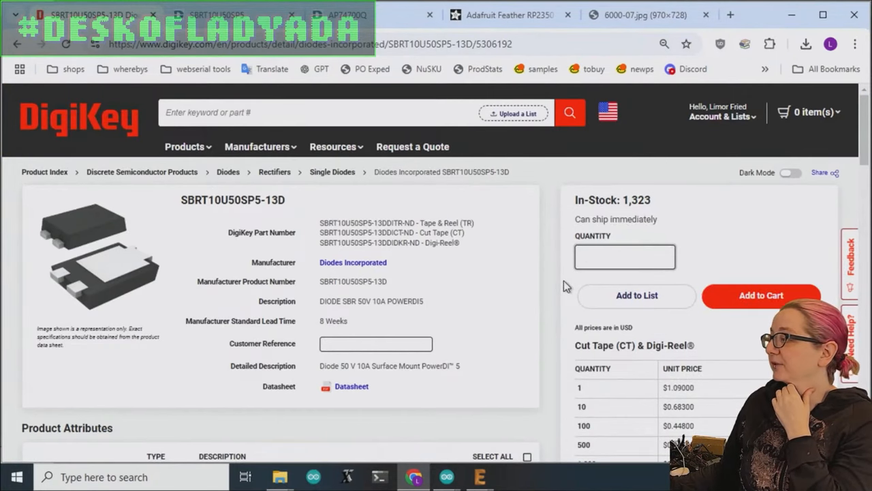
pyautogui.moveTo(463, 308)
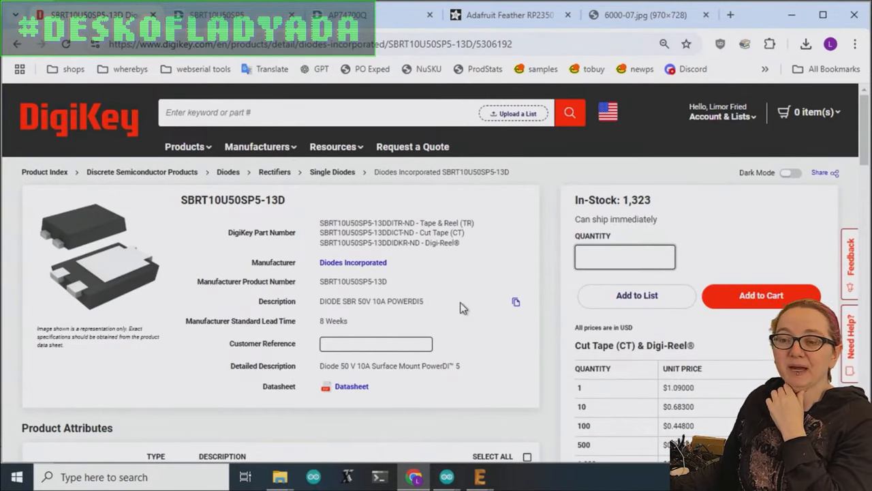